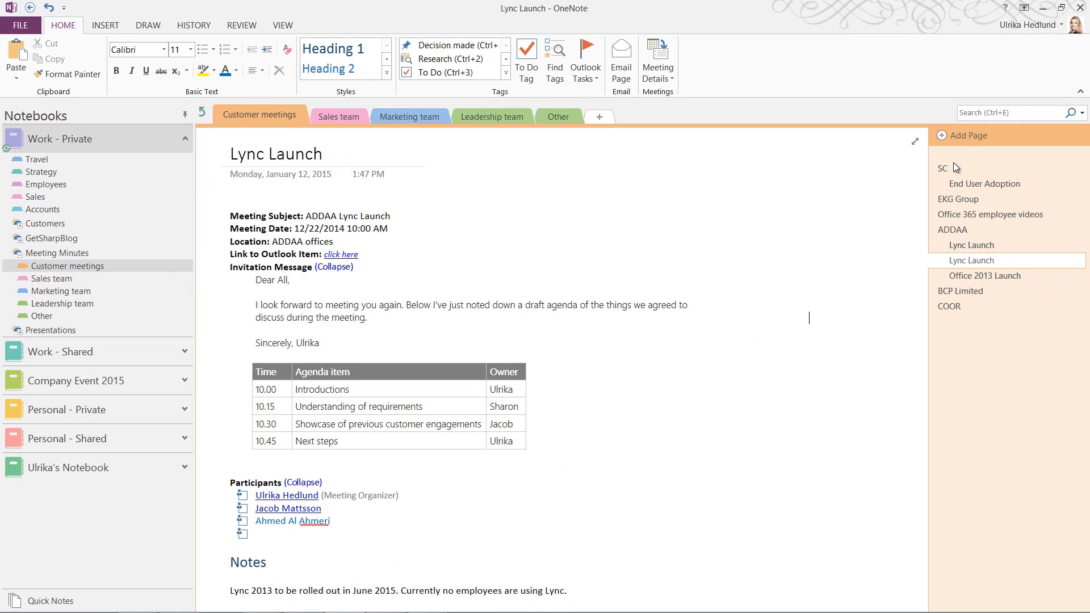
{"action": "mouse_move", "coordinate": [968, 135]}
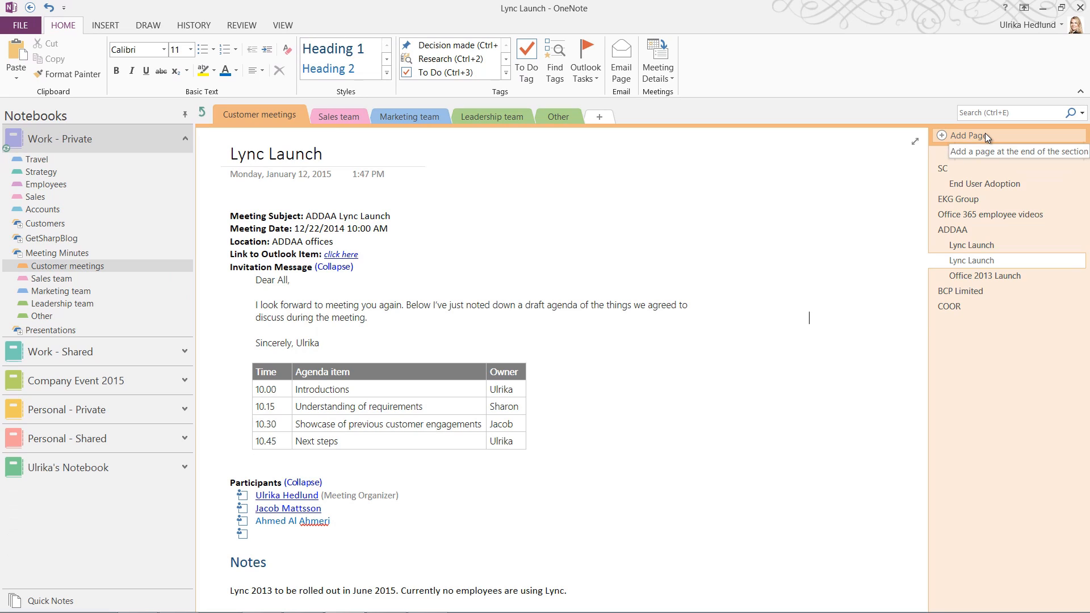
Add a new untitled page at the end of the Customer meetings section
{"action": "left_click", "coordinate": [966, 136]}
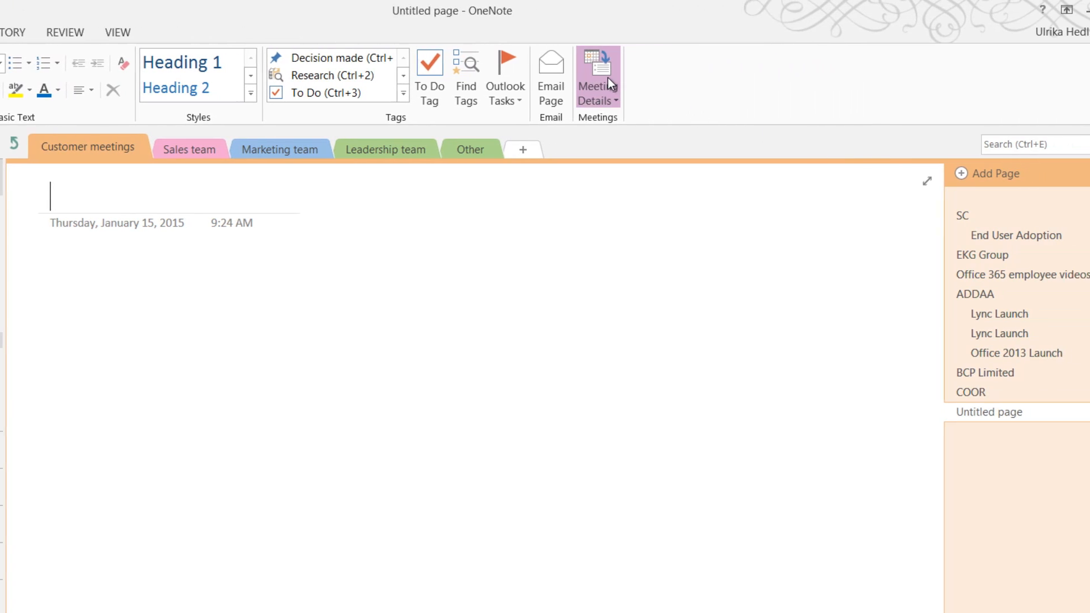
Browse the calendar back to today and select the 10:00 AM Office Adoption Program meeting
{"action": "left_click", "coordinate": [597, 75]}
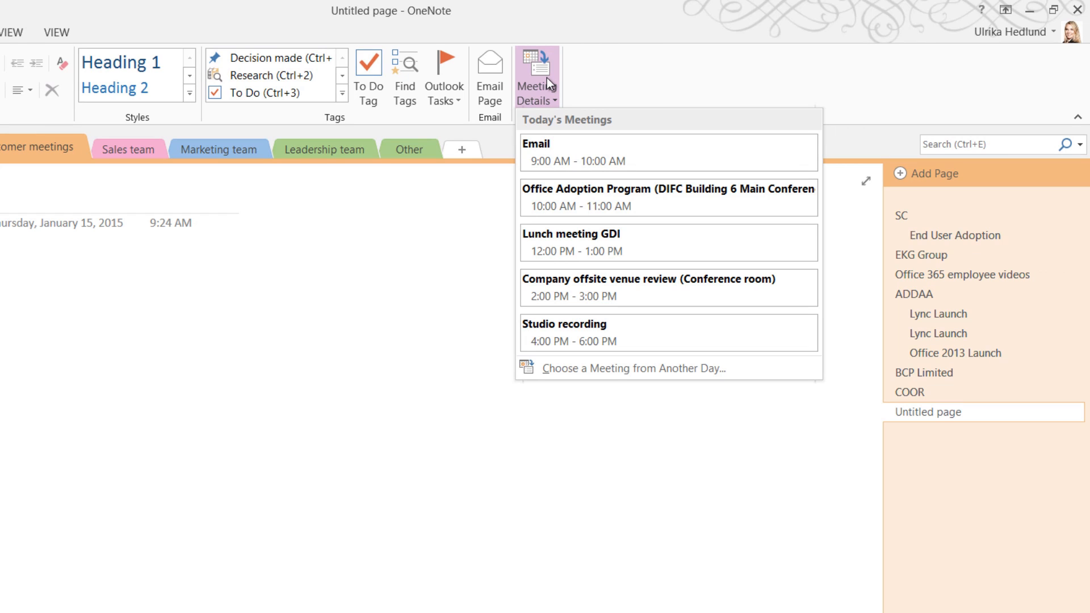
{"action": "mouse_move", "coordinate": [647, 341]}
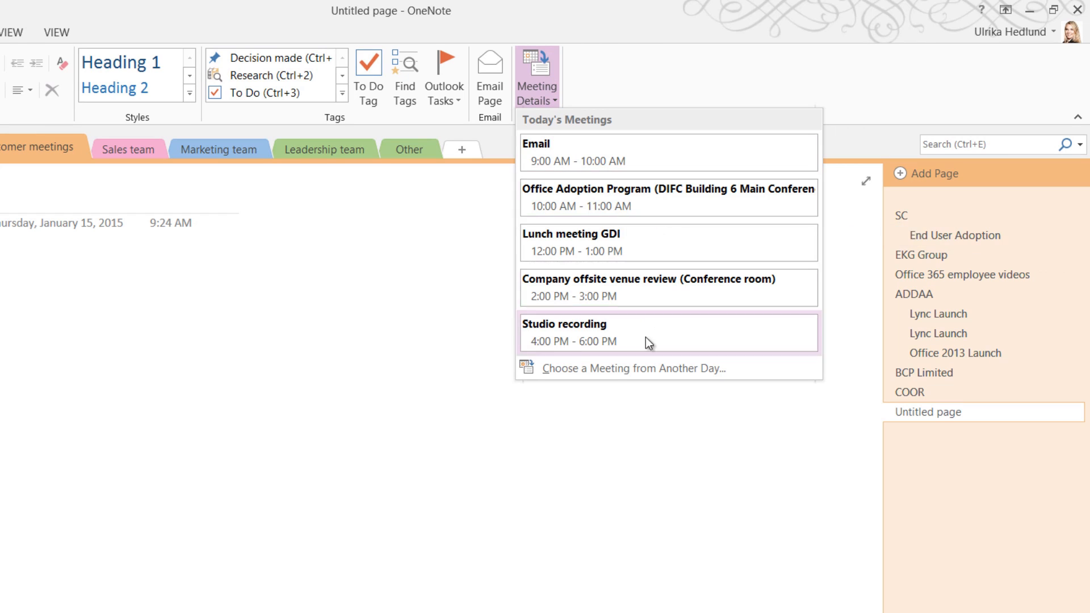
{"action": "mouse_move", "coordinate": [633, 368]}
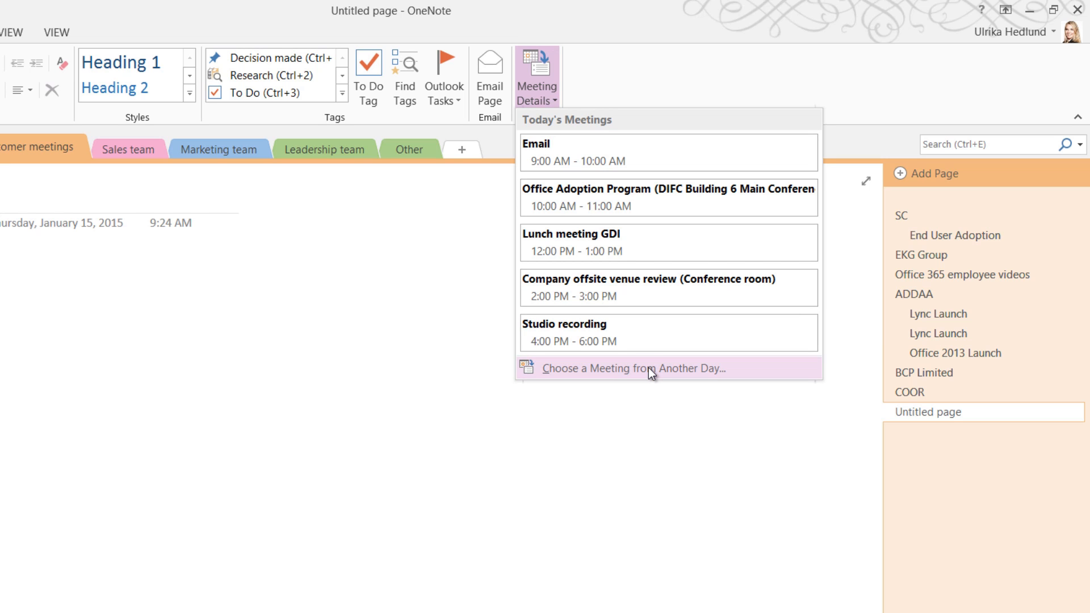
{"action": "left_click", "coordinate": [636, 369]}
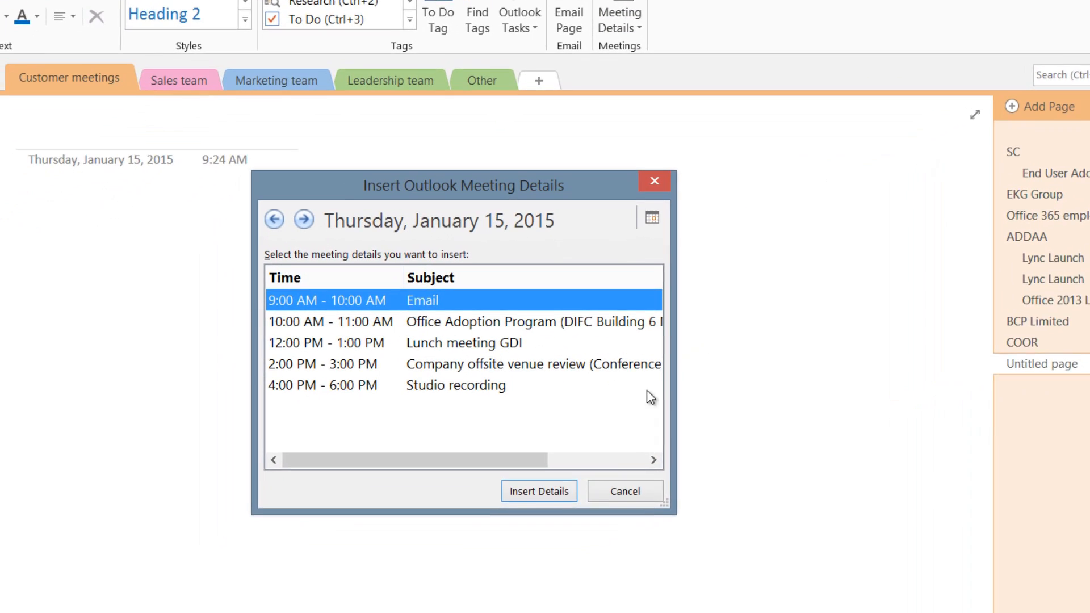
{"action": "left_click", "coordinate": [274, 219]}
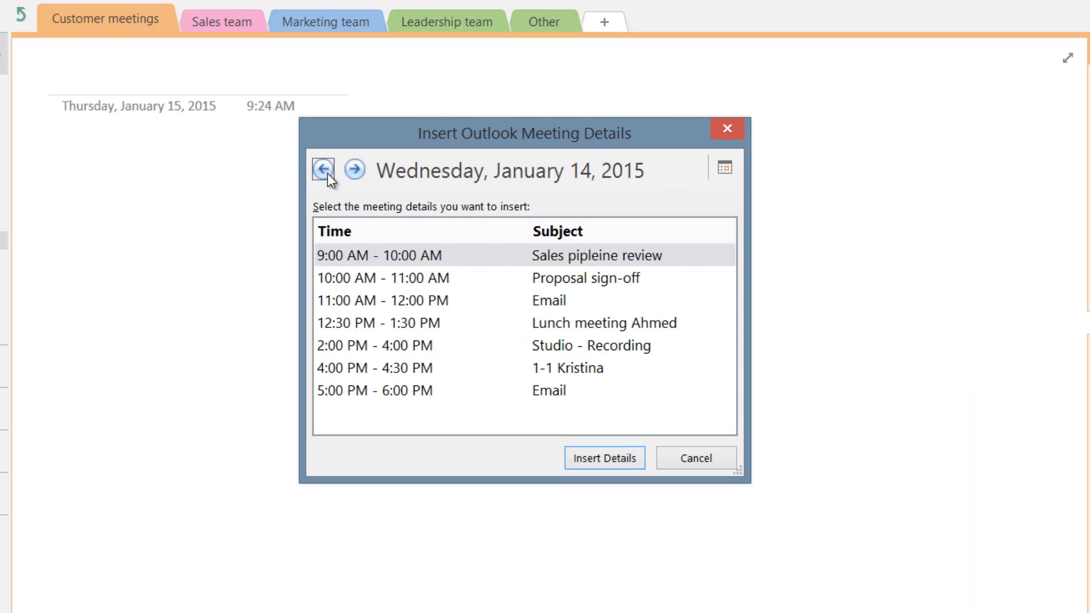
{"action": "mouse_move", "coordinate": [424, 201]}
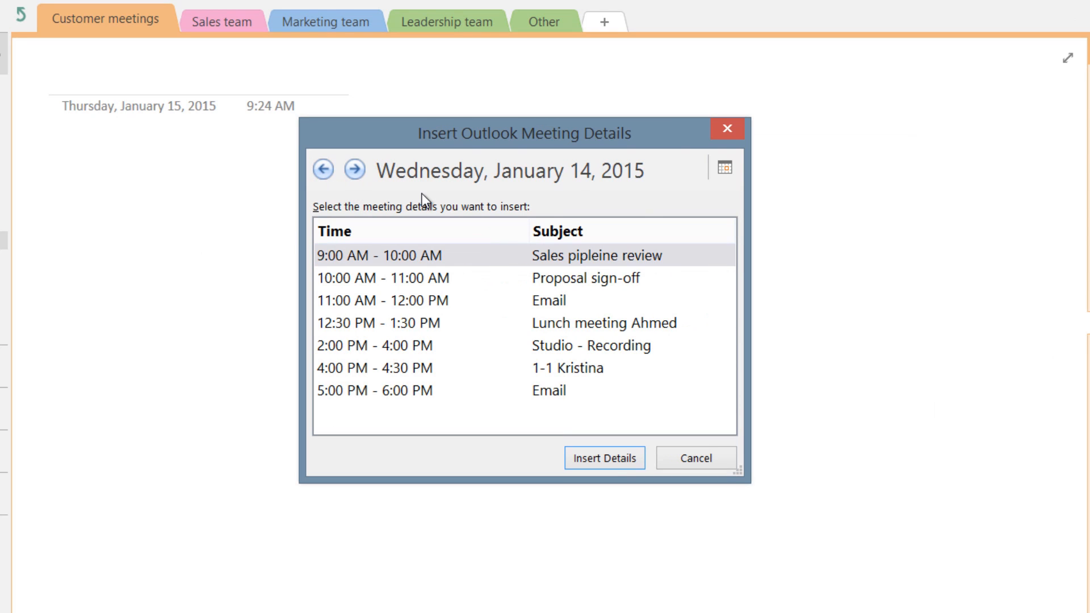
{"action": "left_click", "coordinate": [722, 169]}
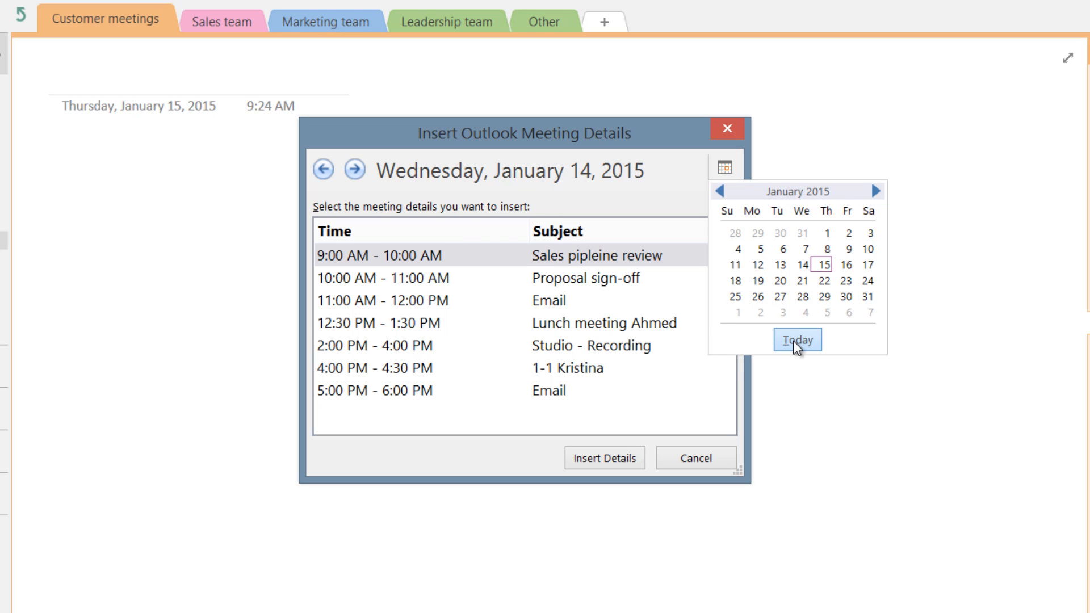
{"action": "left_click", "coordinate": [796, 340]}
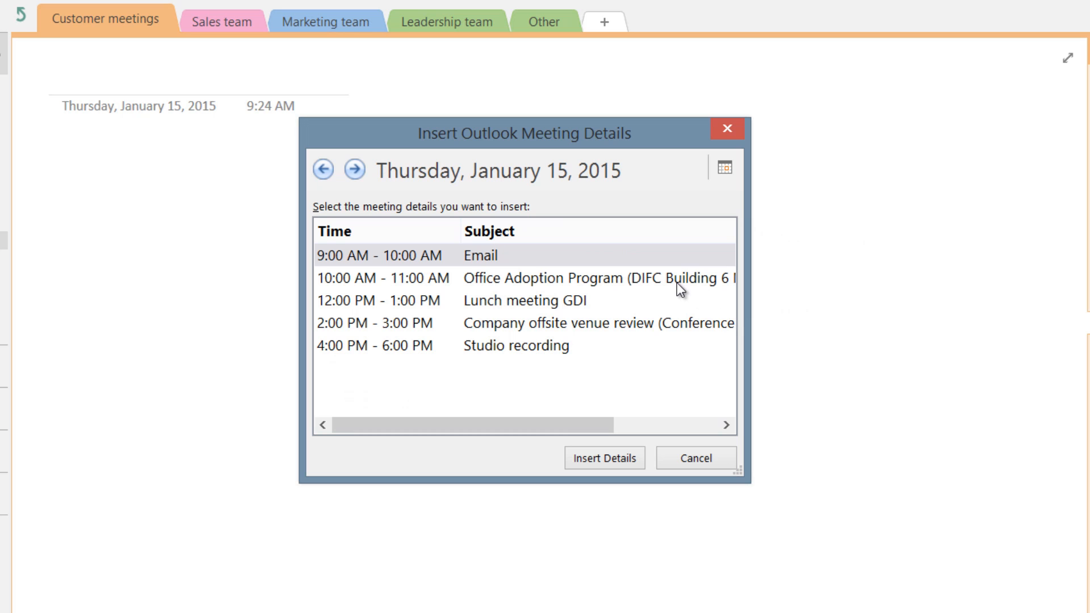
{"action": "left_click", "coordinate": [521, 278]}
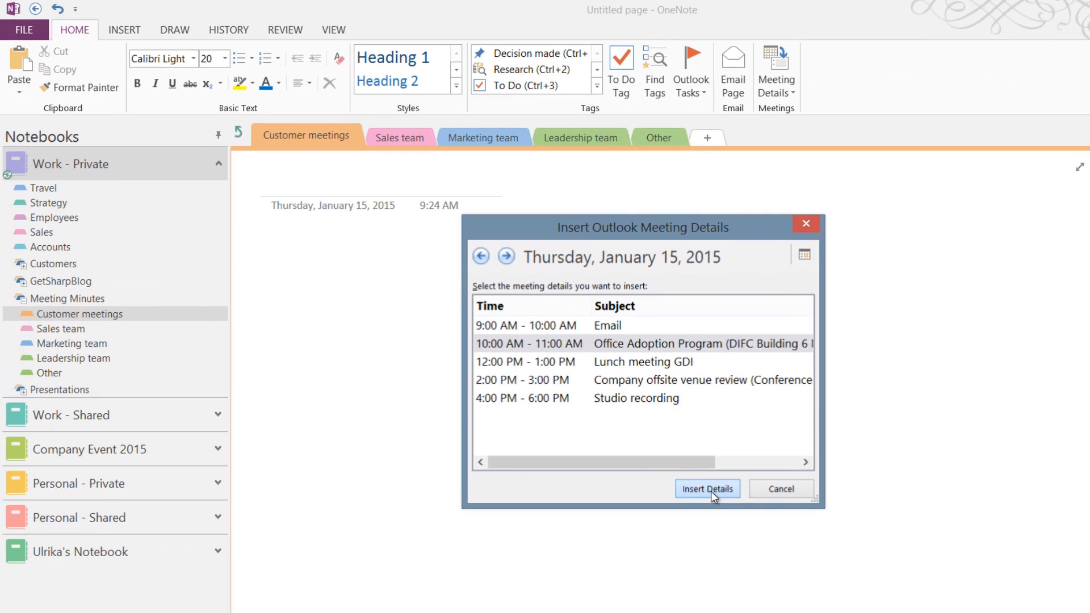
Insert the Office Adoption Program details and expand the invitation message to reveal the agenda
{"action": "left_click", "coordinate": [707, 489]}
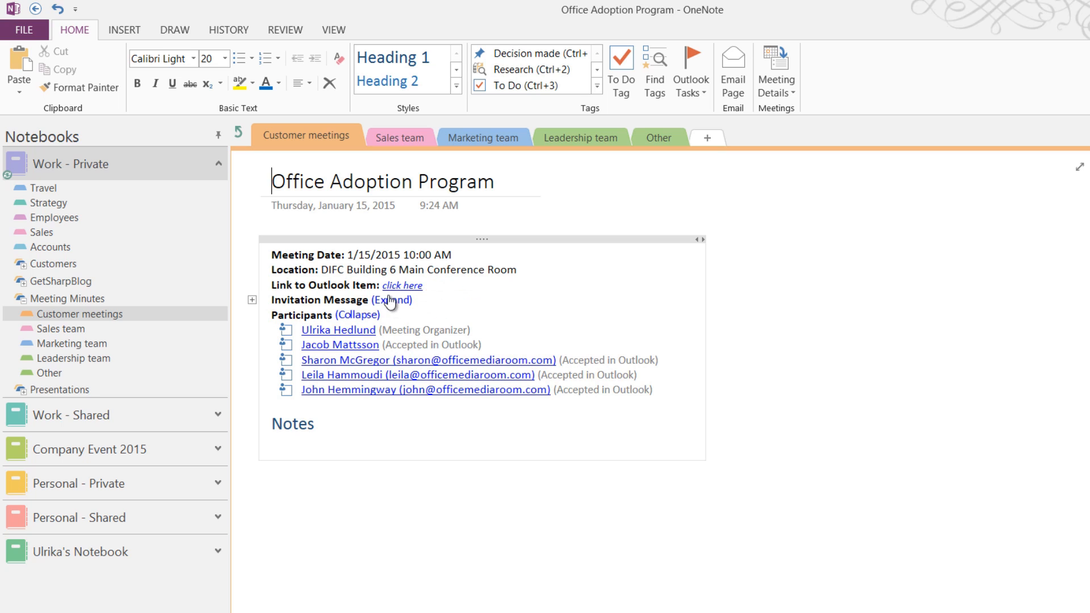
{"action": "left_click", "coordinate": [391, 300]}
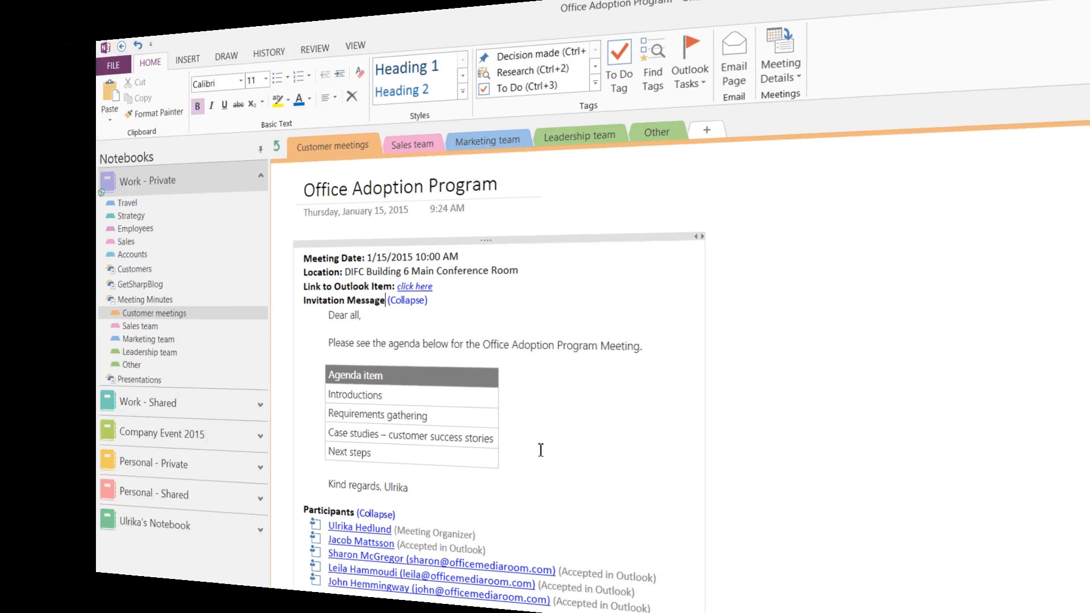
Open the linked Outlook meeting and share its notes into the Customer meetings section
{"action": "left_click", "coordinate": [414, 285]}
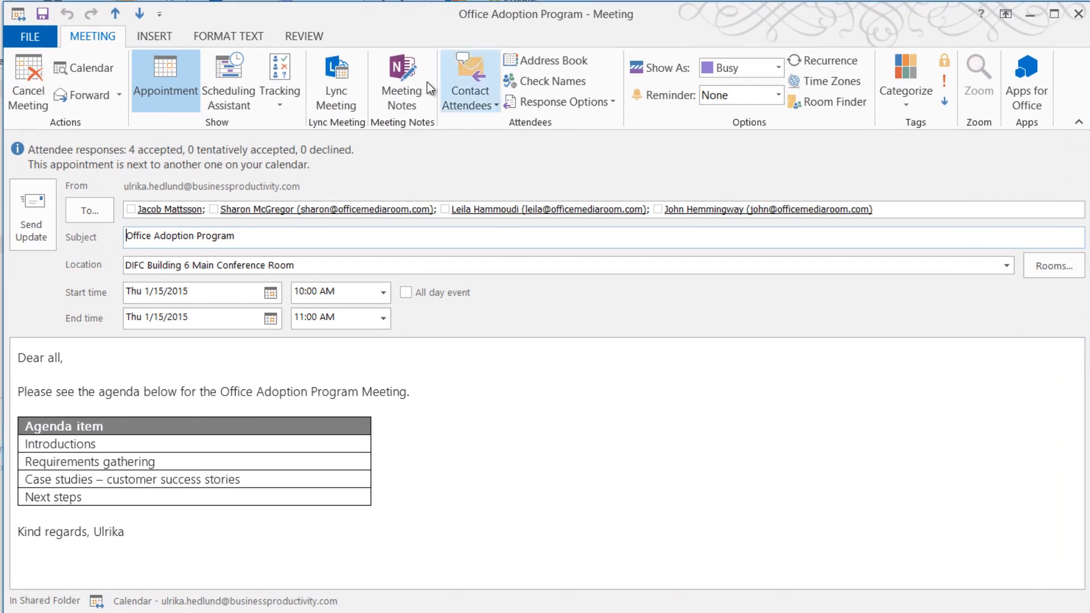
{"action": "left_click", "coordinate": [402, 80]}
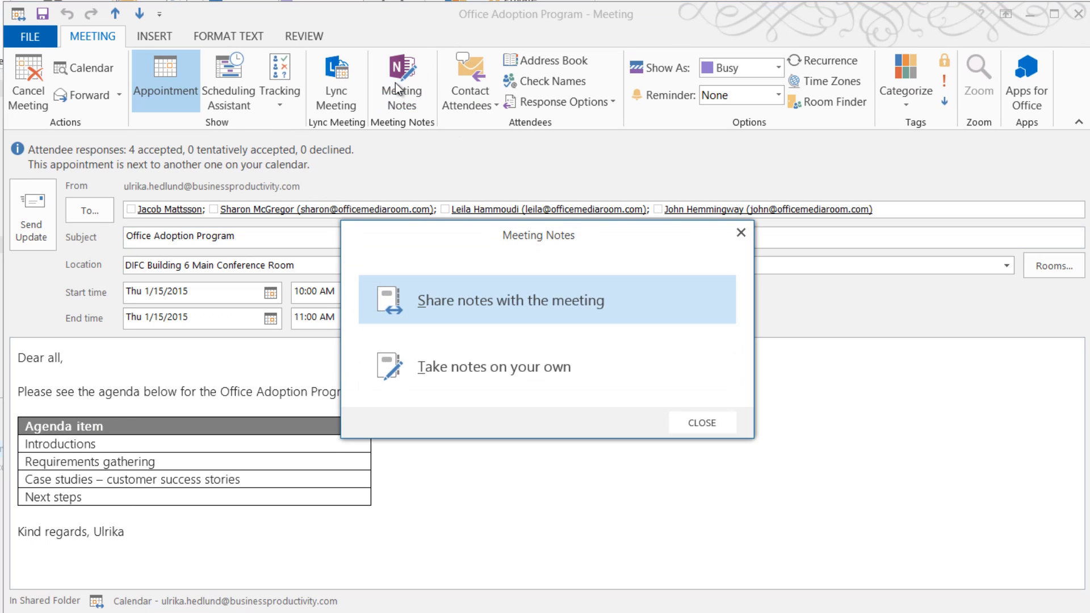
{"action": "mouse_move", "coordinate": [552, 367]}
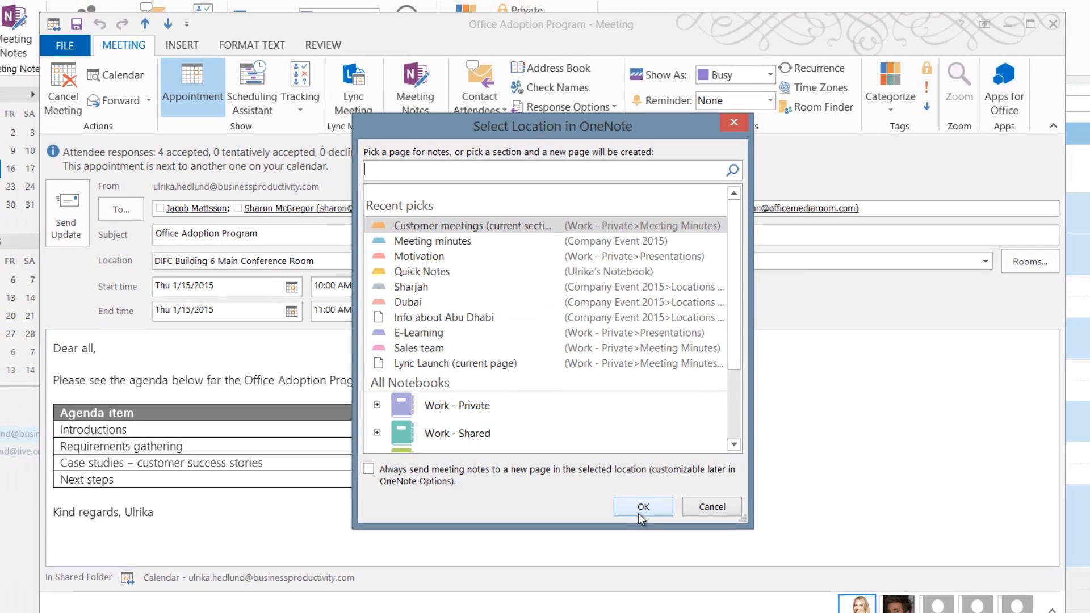
{"action": "left_click", "coordinate": [641, 506]}
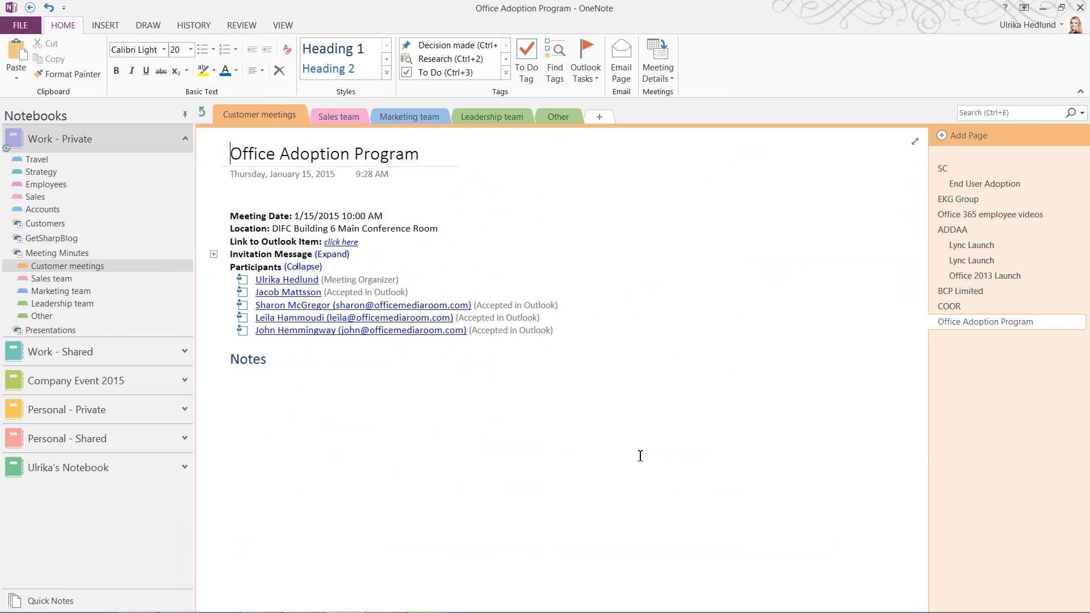
{"action": "mouse_move", "coordinate": [603, 452]}
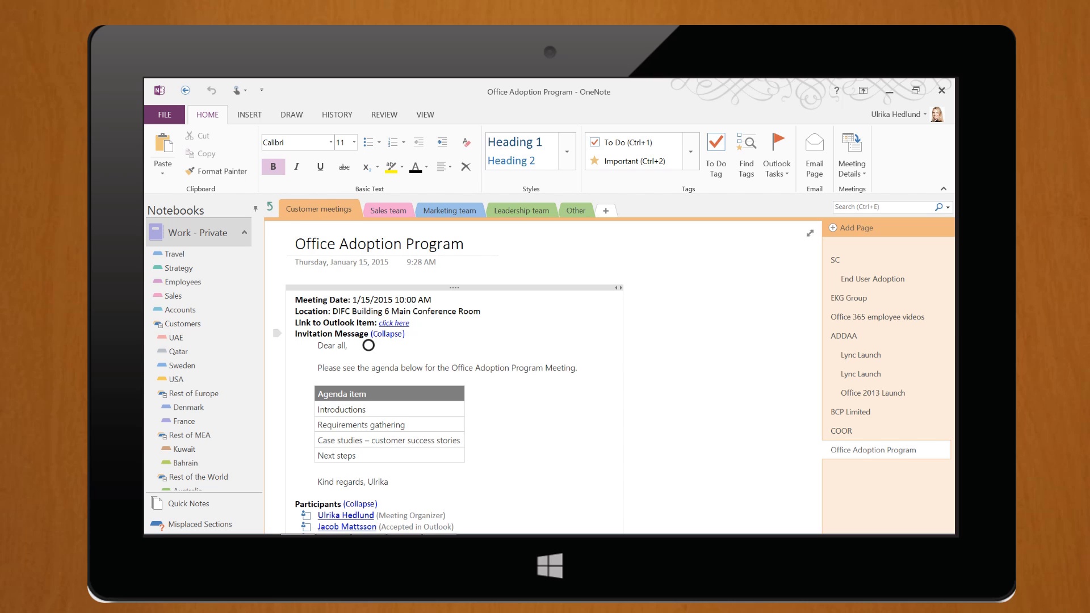
Switch the Office Adoption Program page to Full Page View with rule lines
{"action": "scroll", "scroll_direction": "down", "scroll_amount": 3}
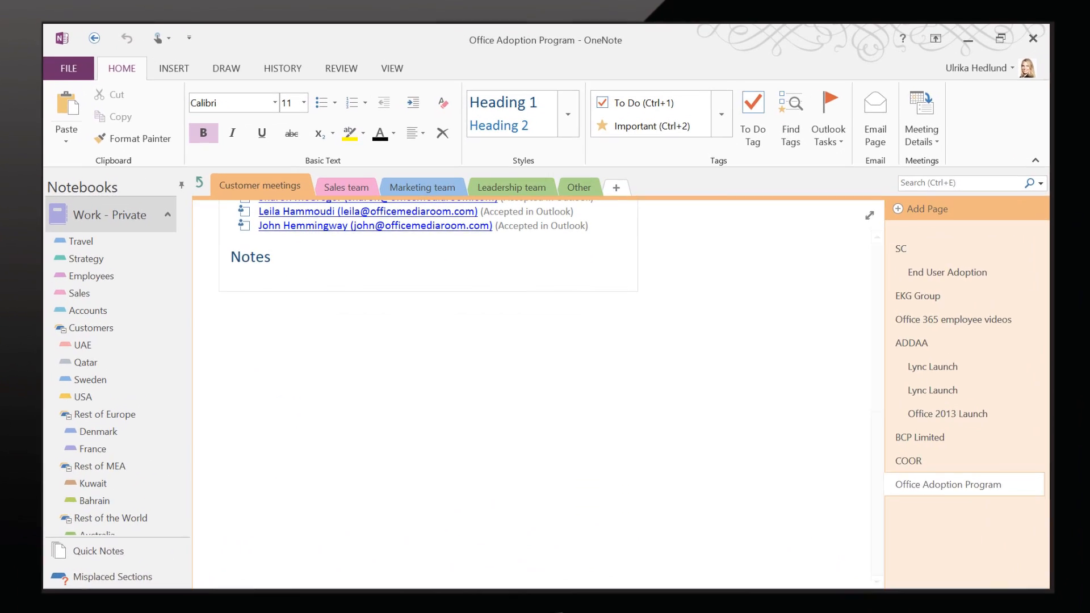
{"action": "left_click", "coordinate": [392, 68]}
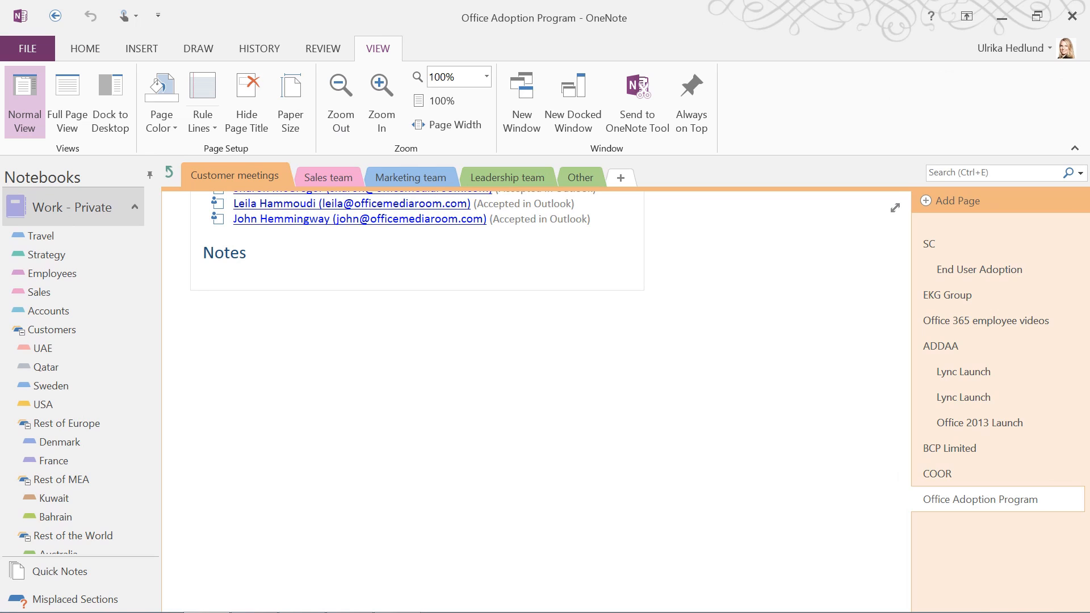
{"action": "left_click", "coordinate": [201, 101]}
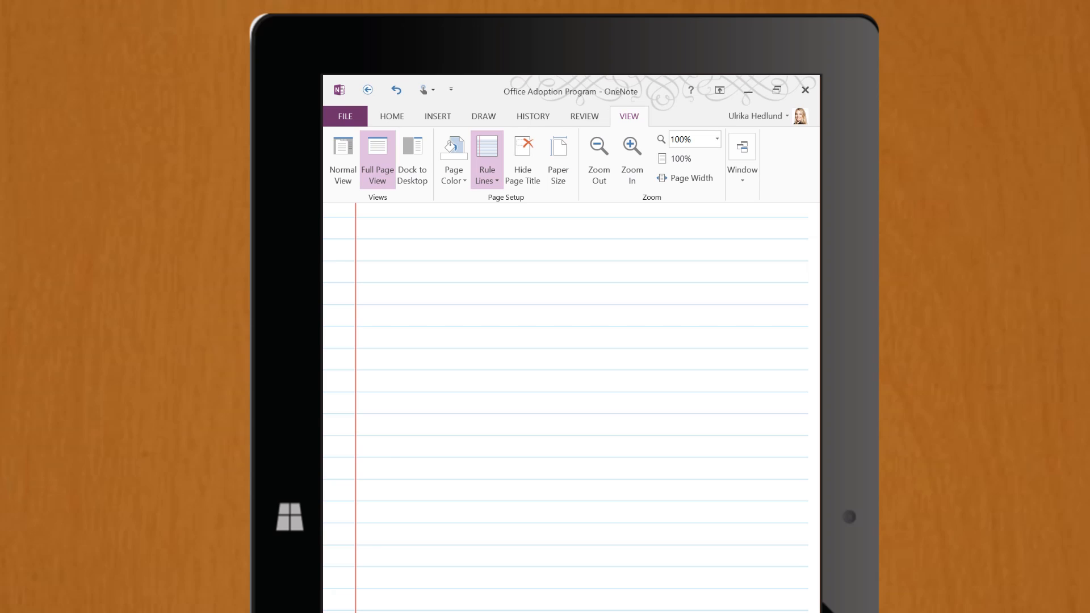
Pick a Draw-tab pen and handwrite 'O 365 rolled out March 2015' under Notes
{"action": "left_click", "coordinate": [483, 116]}
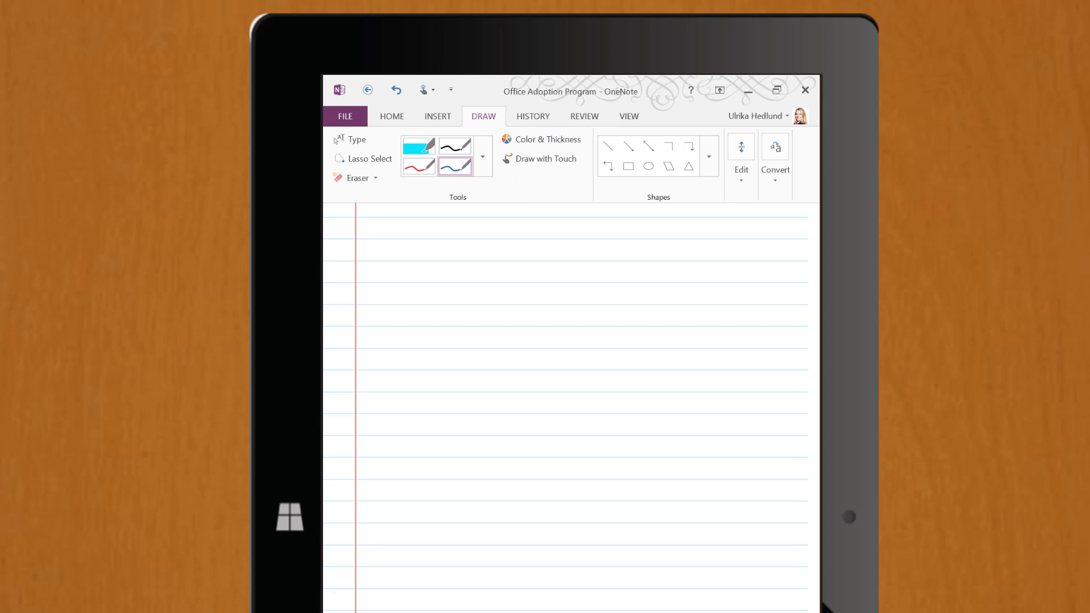
{"action": "left_click", "coordinate": [483, 156]}
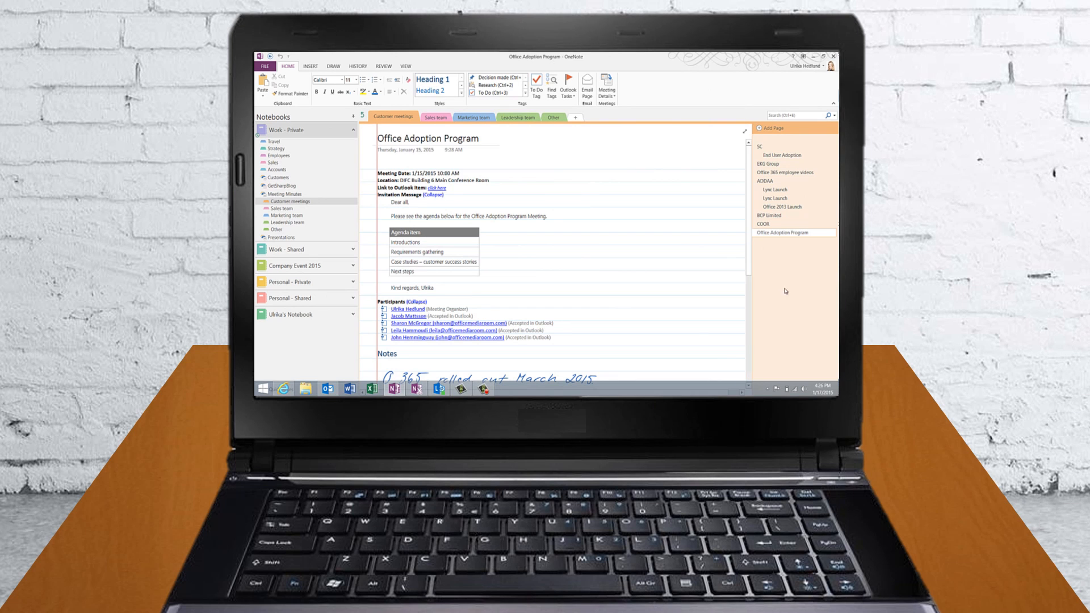
Copy and paste the Office Adoption Program page, making the copy a subpage
{"action": "scroll", "scroll_direction": "down", "scroll_amount": 3}
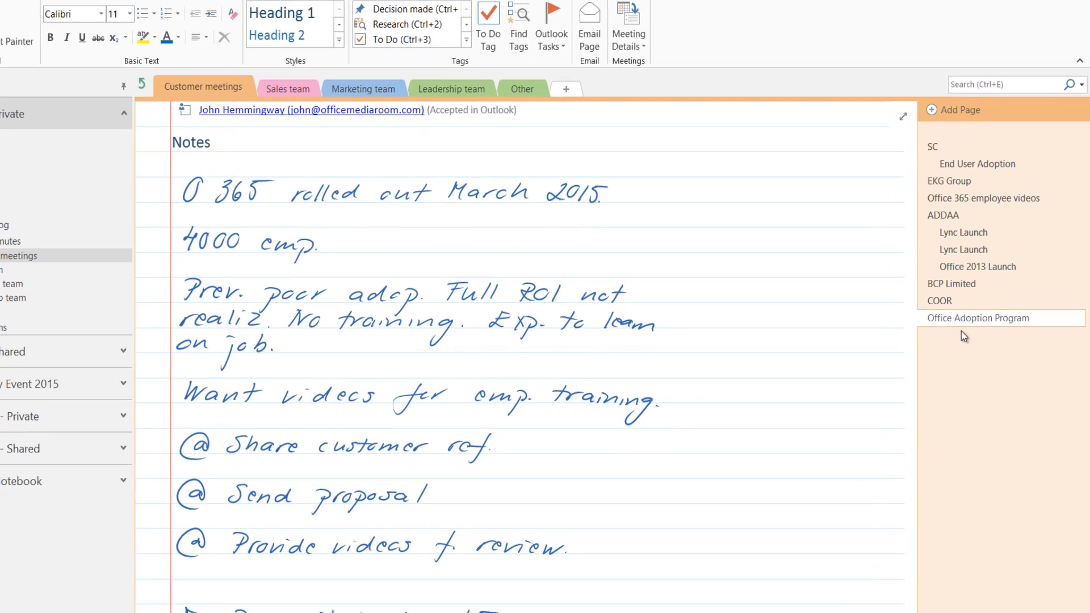
{"action": "right_click", "coordinate": [979, 318]}
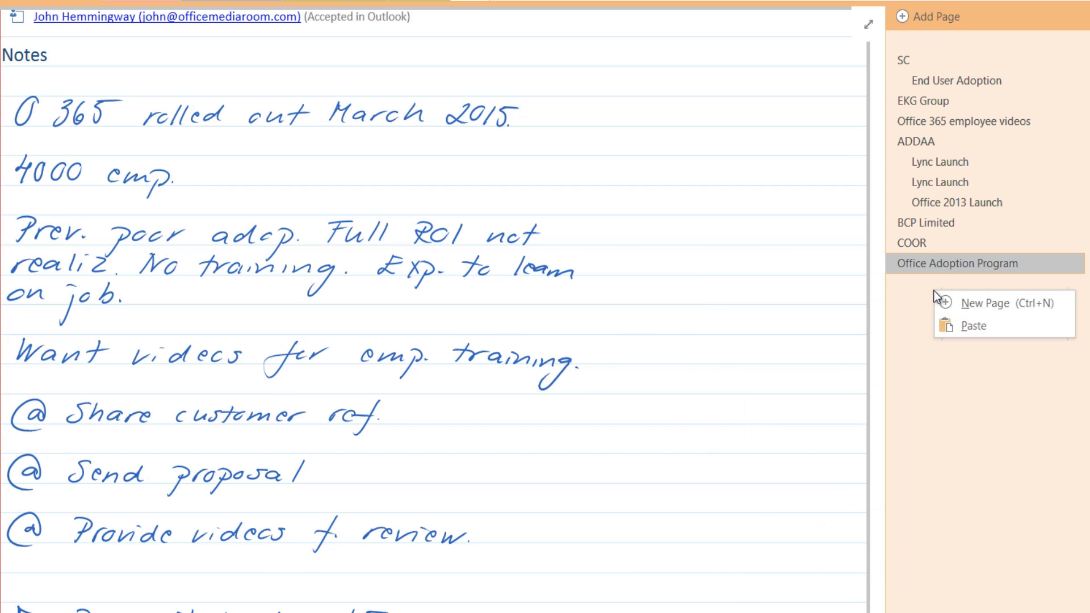
{"action": "left_click", "coordinate": [985, 303]}
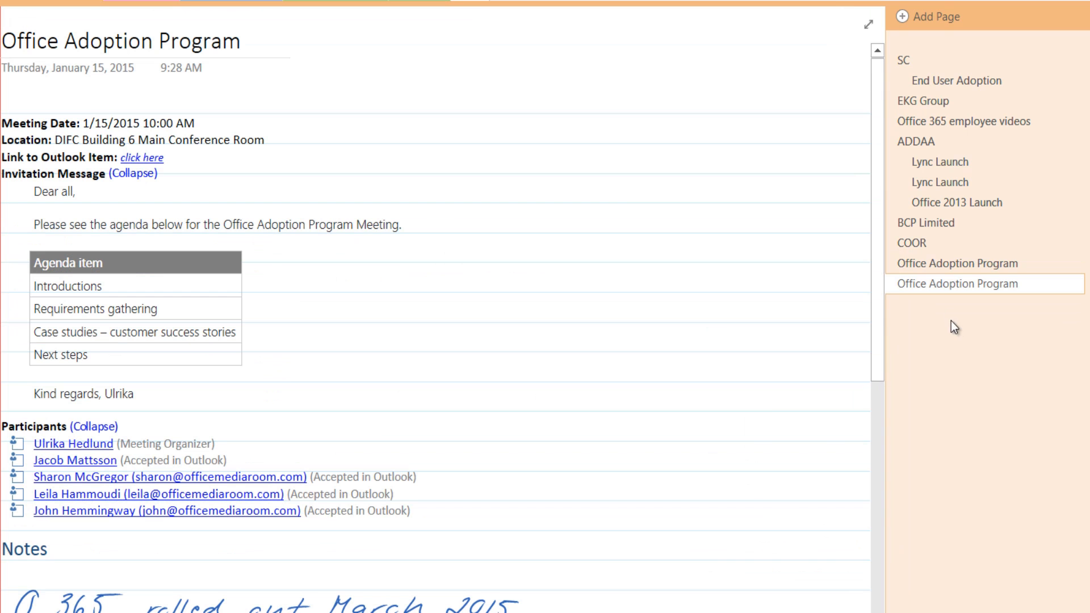
{"action": "right_click", "coordinate": [985, 284]}
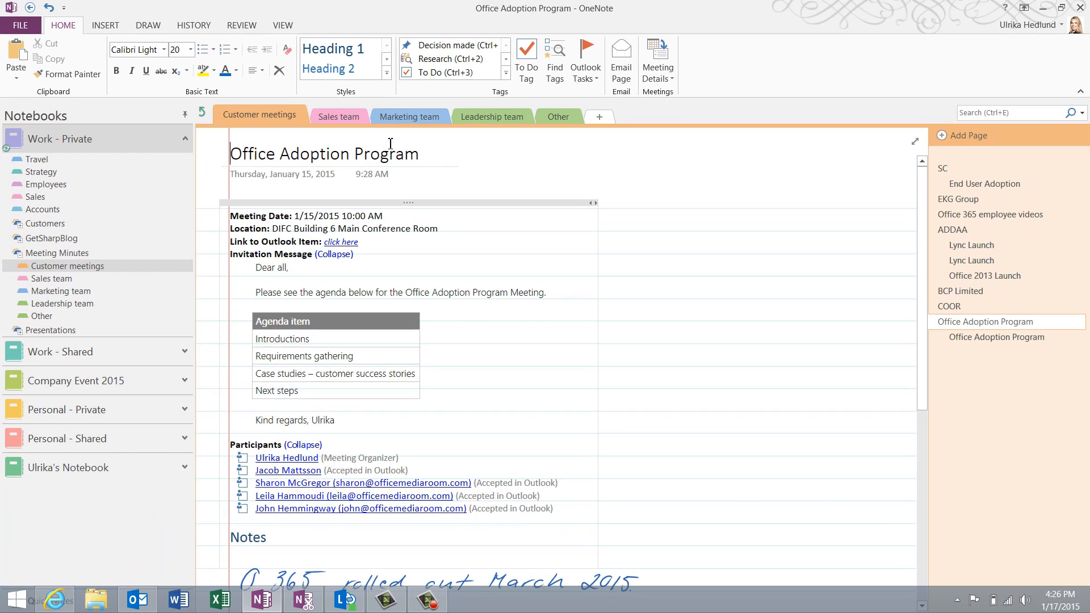
Set Rule Lines to None and scroll down to the handwritten notes
{"action": "left_click", "coordinate": [283, 25]}
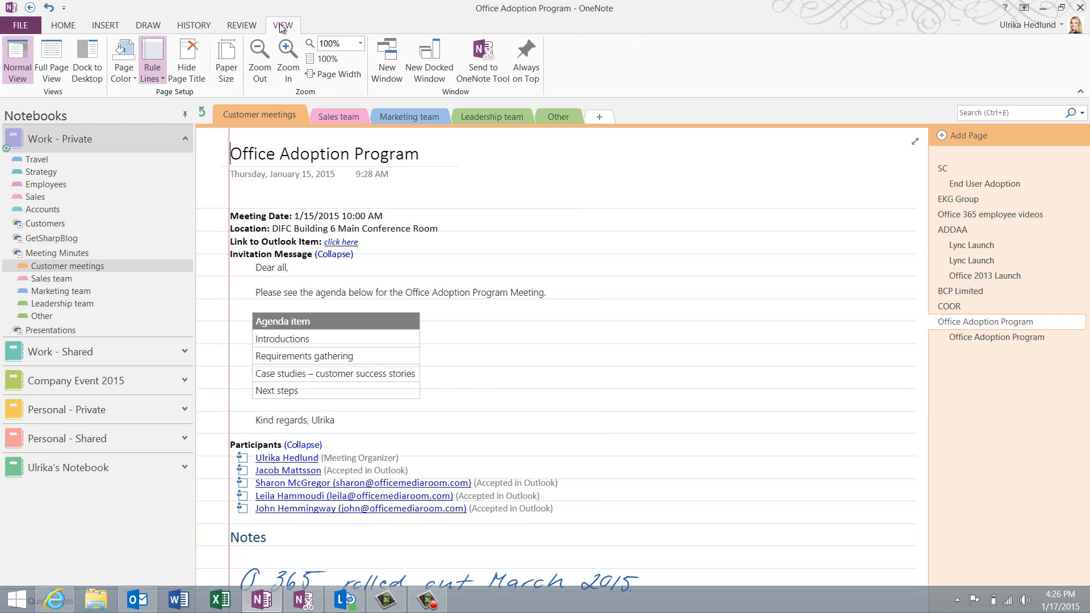
{"action": "left_click", "coordinate": [152, 59]}
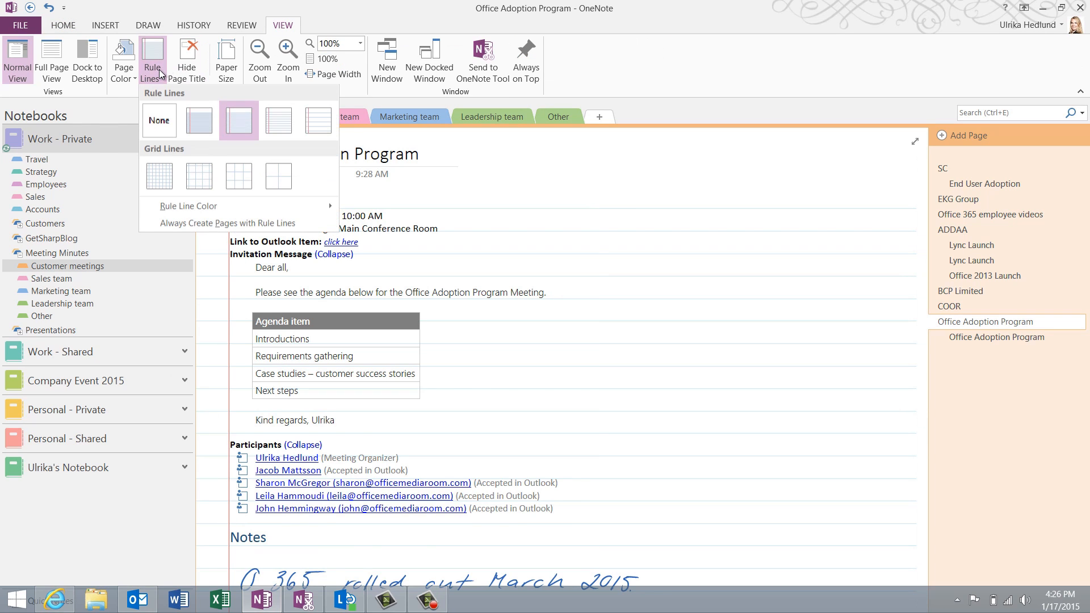
{"action": "left_click", "coordinate": [159, 120]}
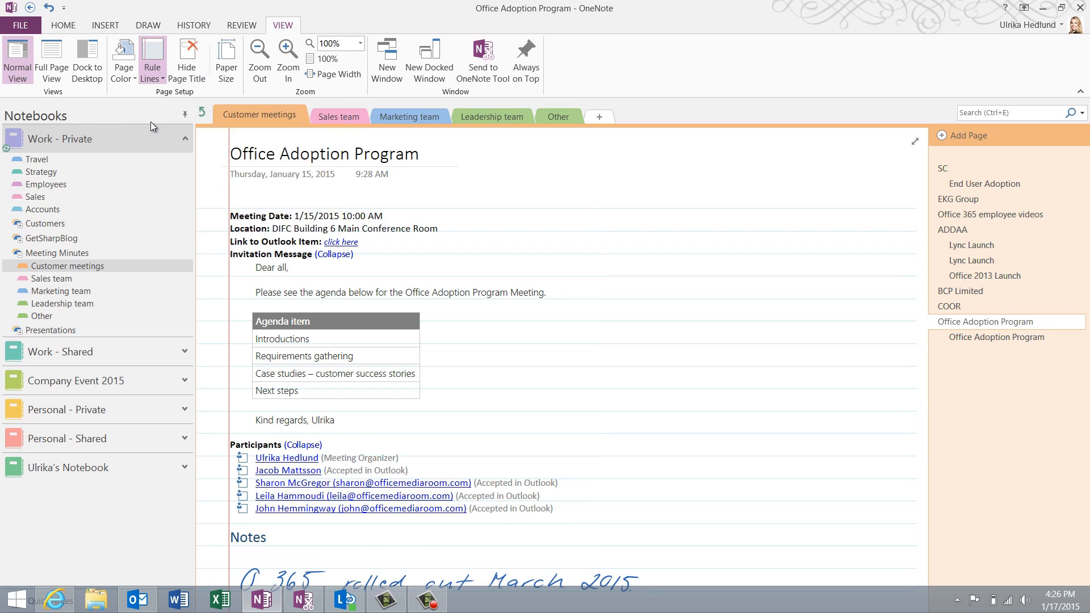
{"action": "left_click", "coordinate": [152, 59]}
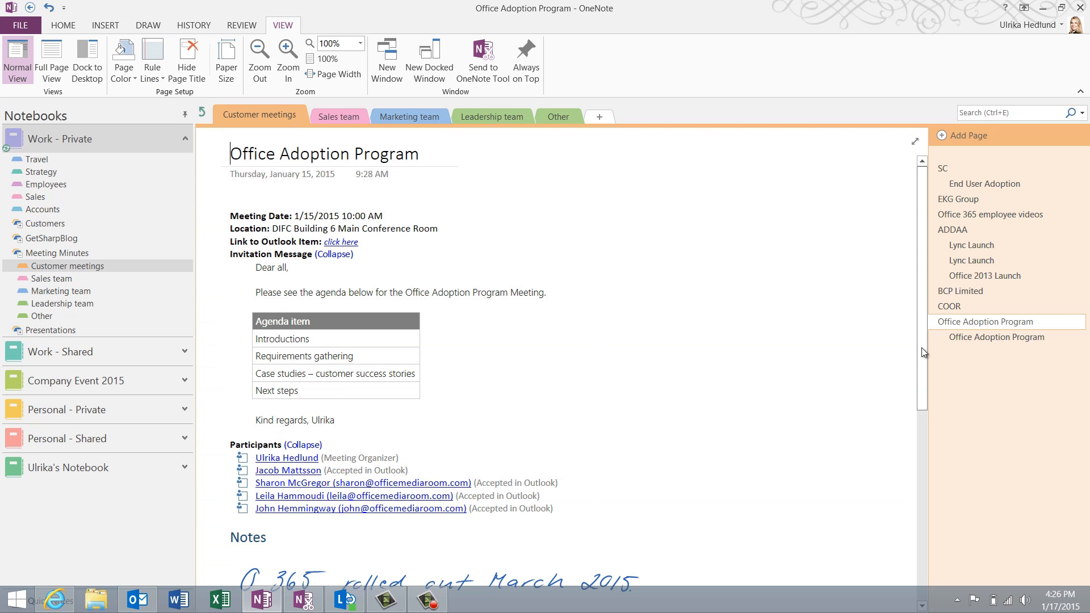
{"action": "scroll", "scroll_direction": "down", "scroll_amount": 3}
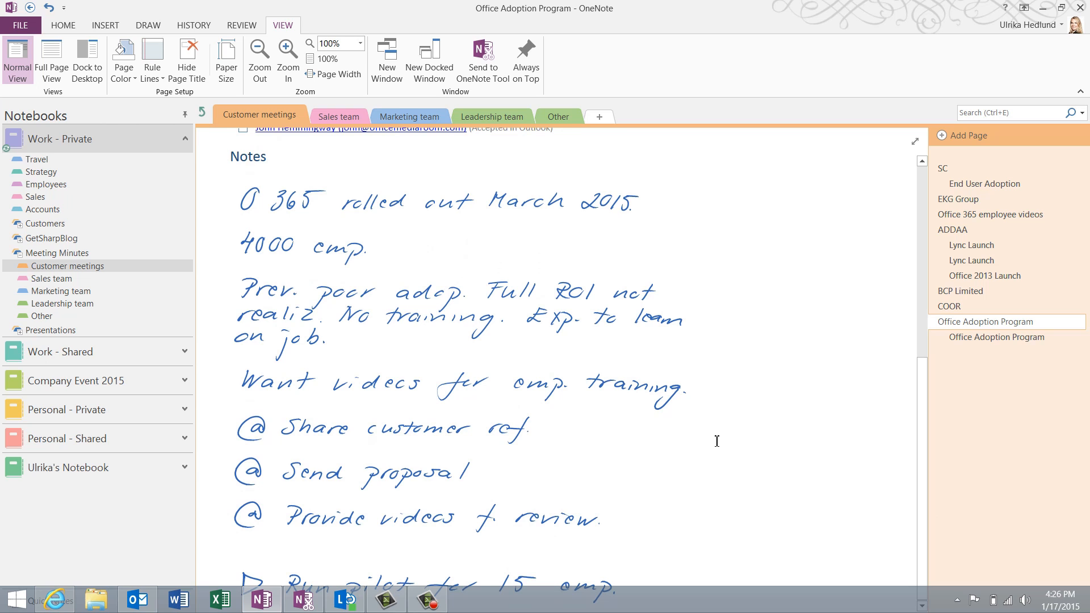
Convert the handwritten notes with Ink to Text and correct the converted wording, e.g. 'Office'
{"action": "left_click", "coordinate": [178, 30]}
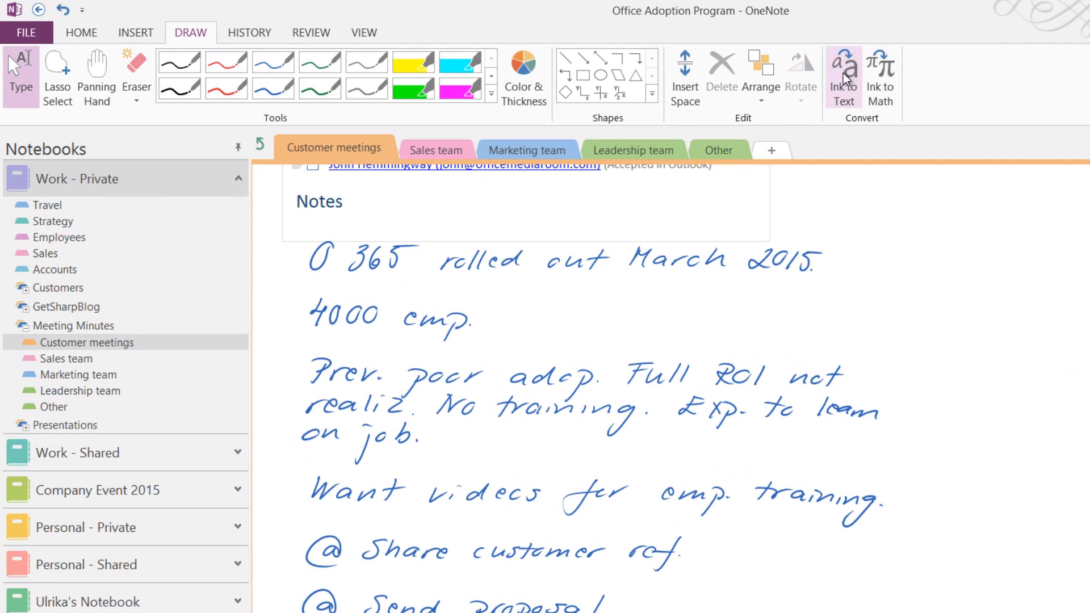
{"action": "left_click", "coordinate": [843, 76]}
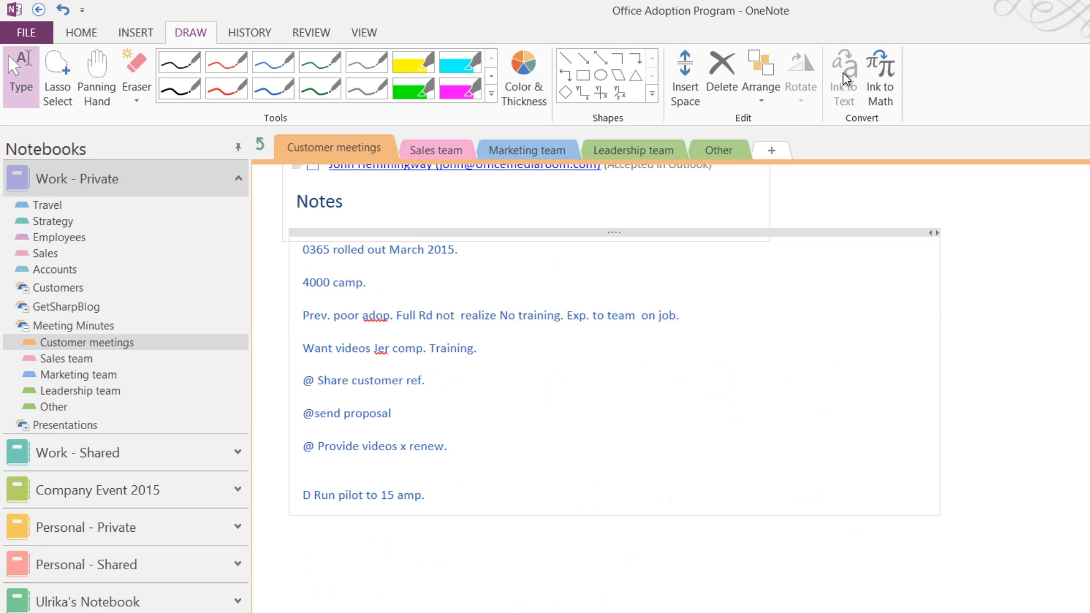
{"action": "mouse_move", "coordinate": [712, 237]}
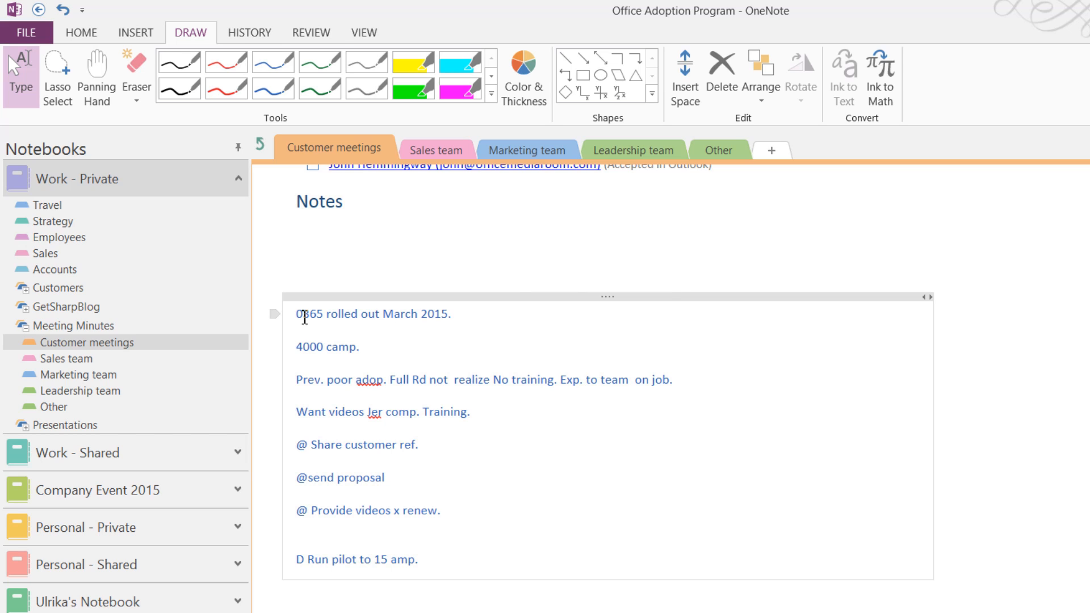
{"action": "type", "text": "ffice"}
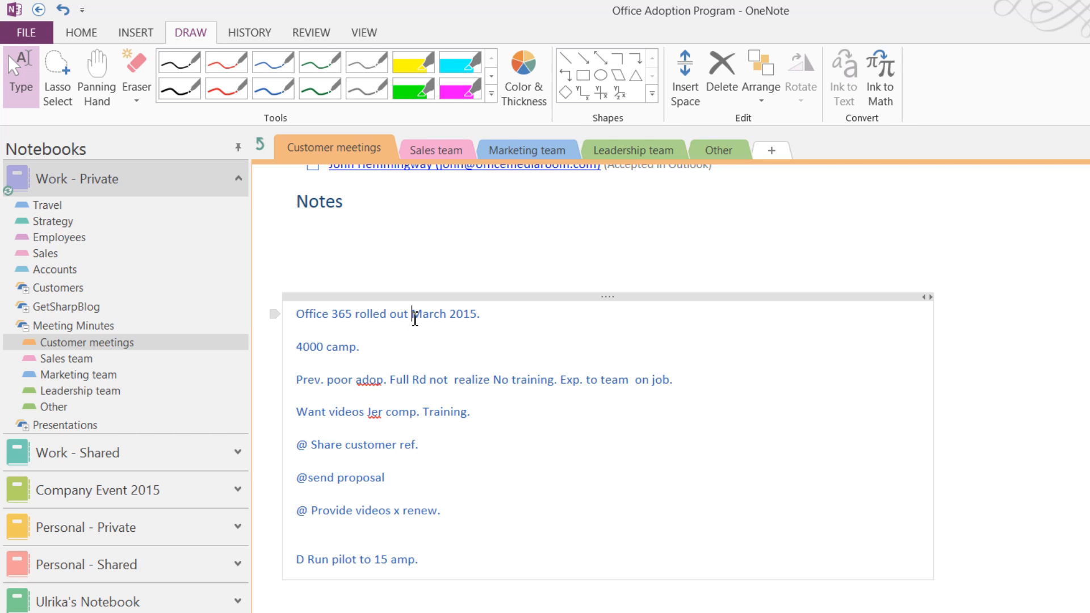
{"action": "left_click", "coordinate": [81, 32]}
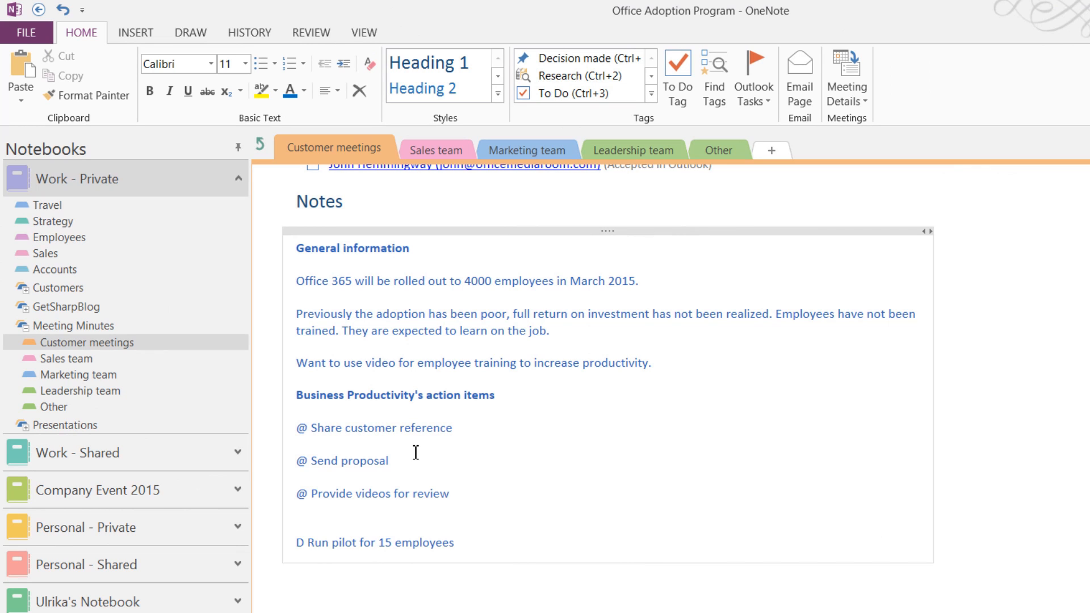
{"action": "mouse_move", "coordinate": [316, 428]}
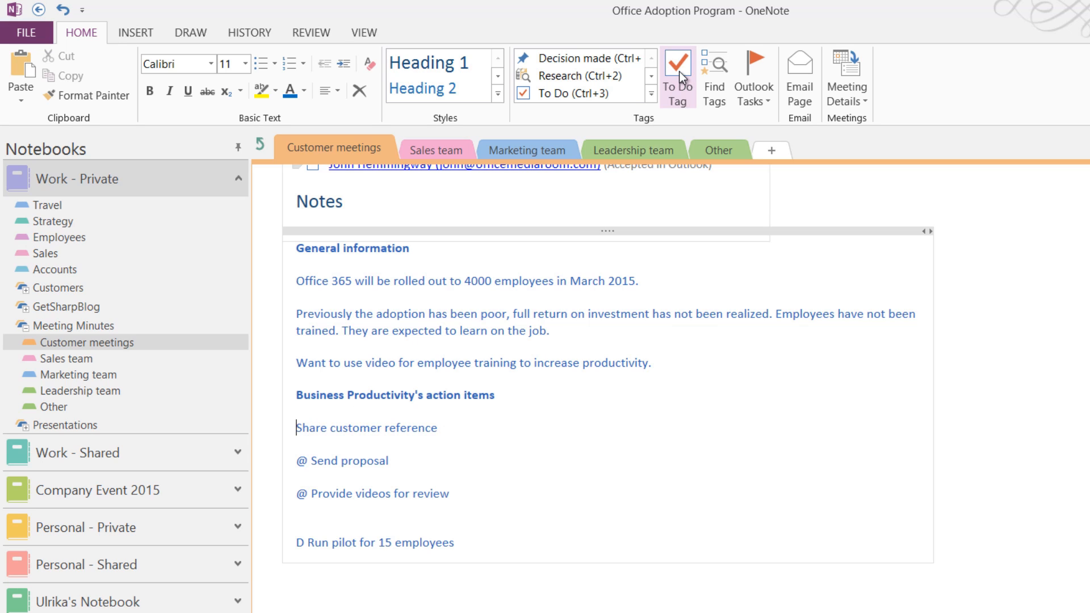
Tag Share customer reference and Send proposal as To Do, and the 15-employee pilot as Decision
{"action": "left_click", "coordinate": [676, 75]}
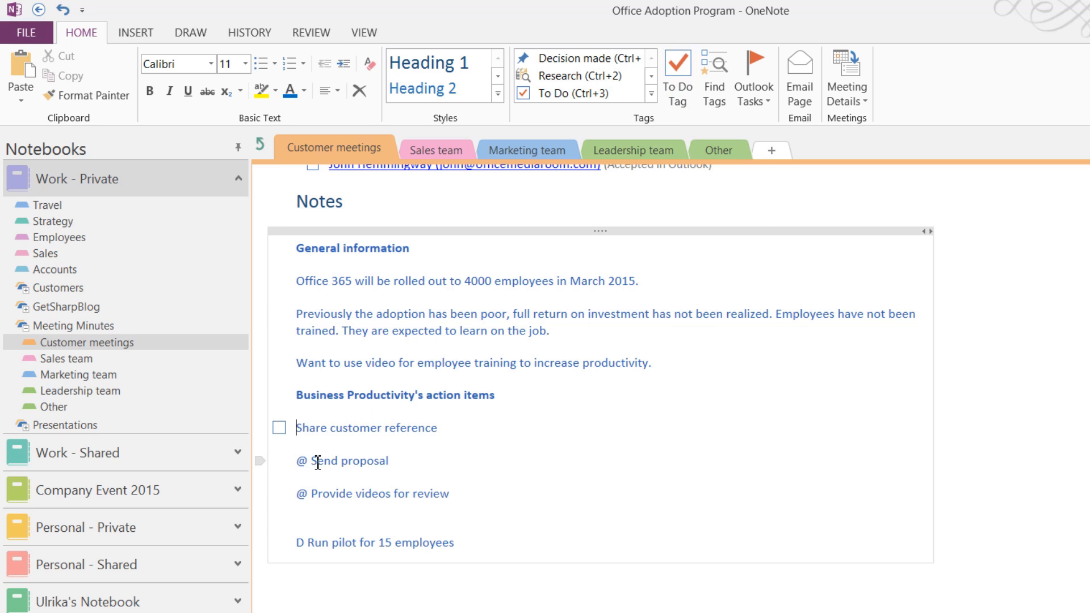
{"action": "left_click", "coordinate": [676, 76]}
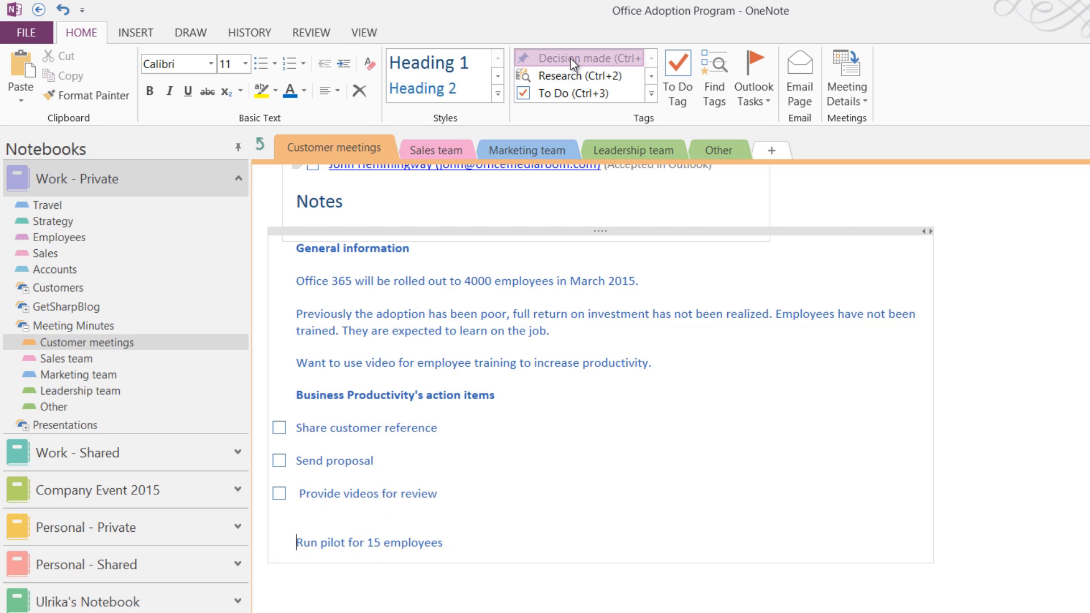
{"action": "left_click", "coordinate": [580, 58]}
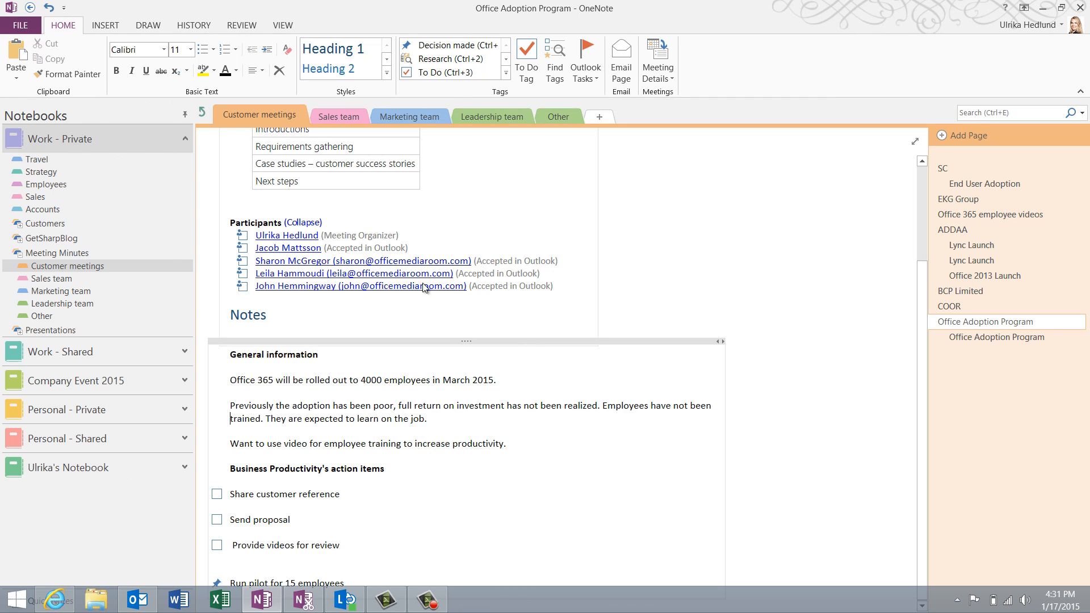
{"action": "left_click", "coordinate": [21, 25]}
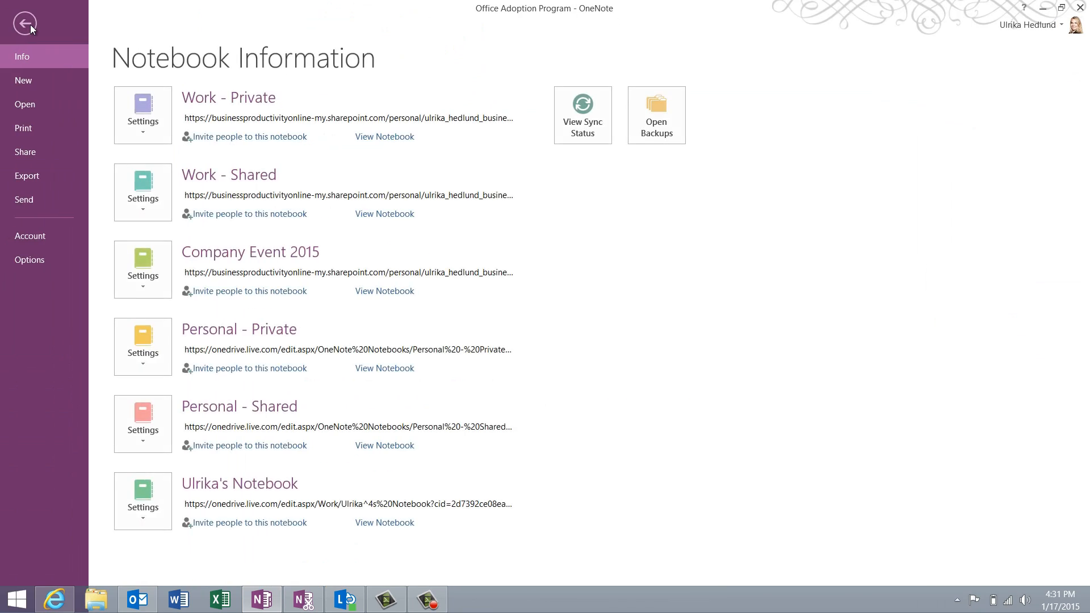
{"action": "left_click", "coordinate": [24, 199]}
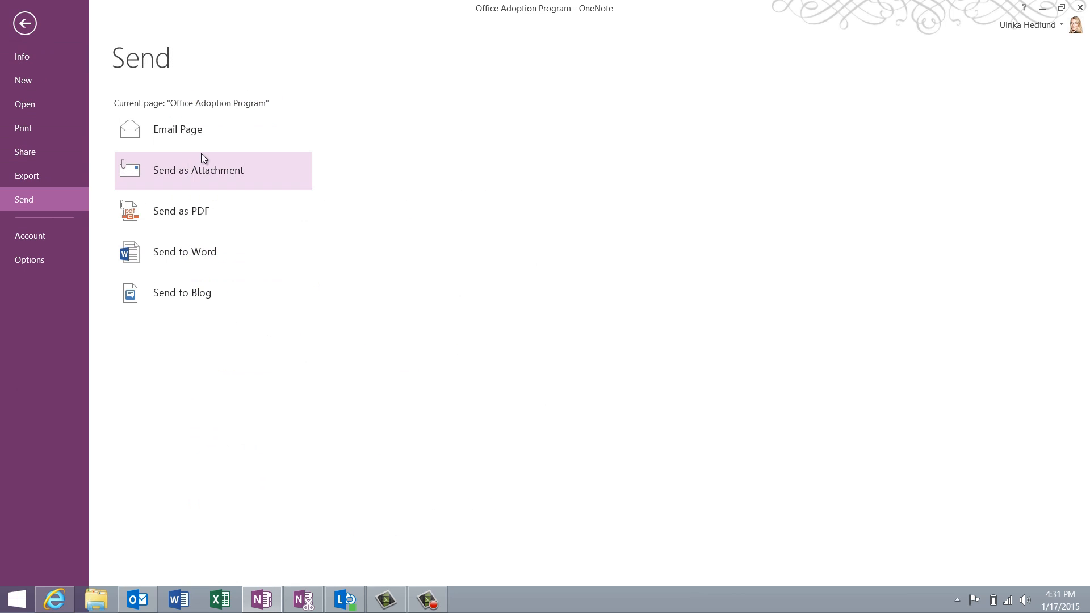
{"action": "left_click", "coordinate": [197, 170]}
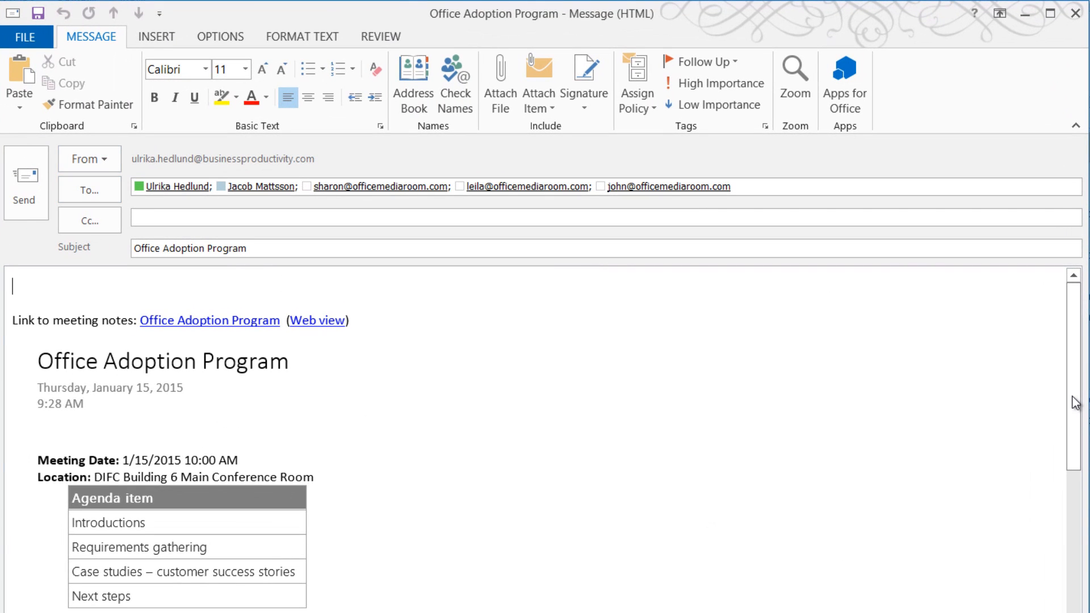
{"action": "scroll", "scroll_direction": "down", "scroll_amount": 3}
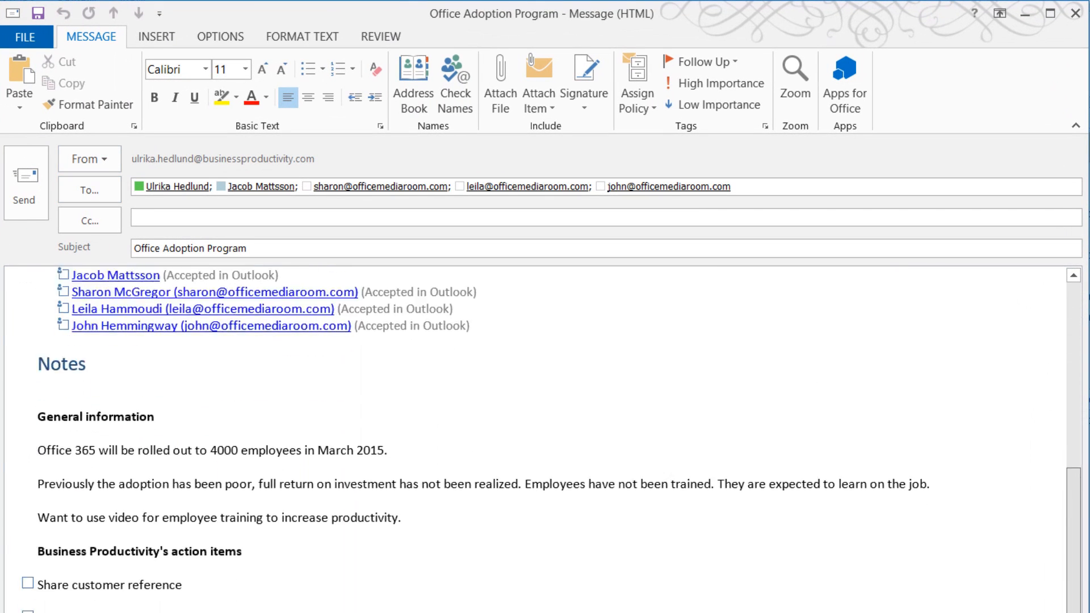
{"action": "scroll", "scroll_direction": "down", "scroll_amount": 3}
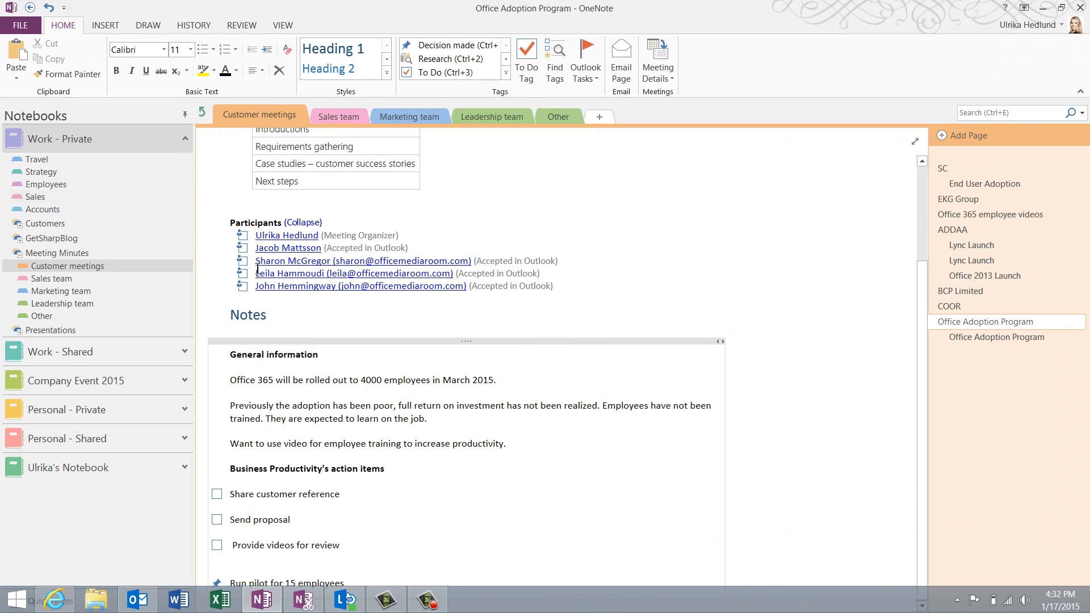
Email the Office Adoption Program page as a PDF attachment from OneNote
{"action": "left_click", "coordinate": [19, 25]}
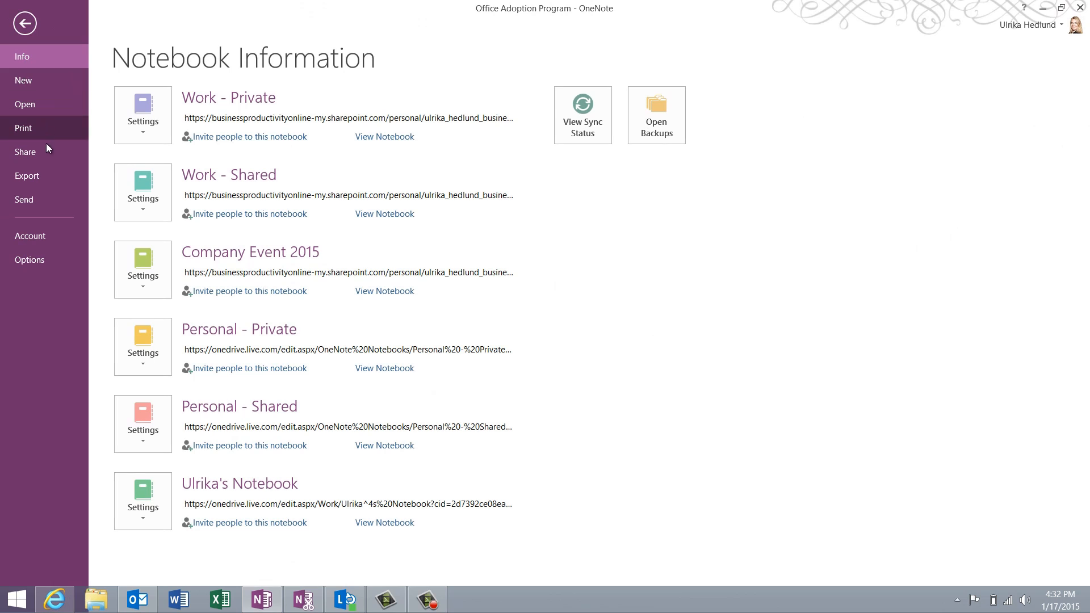
{"action": "left_click", "coordinate": [24, 199]}
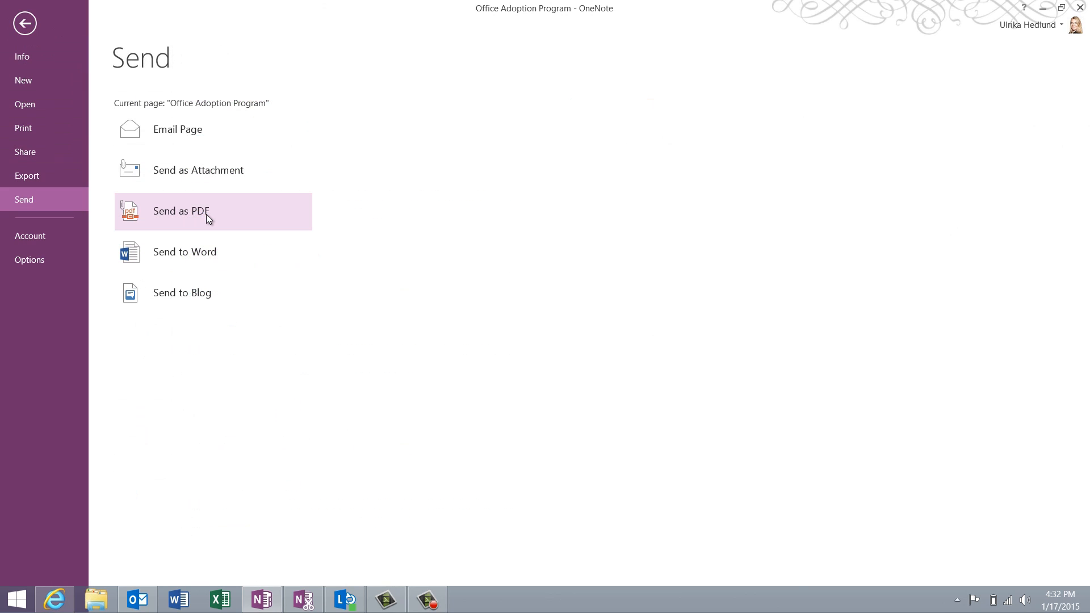
{"action": "left_click", "coordinate": [25, 22]}
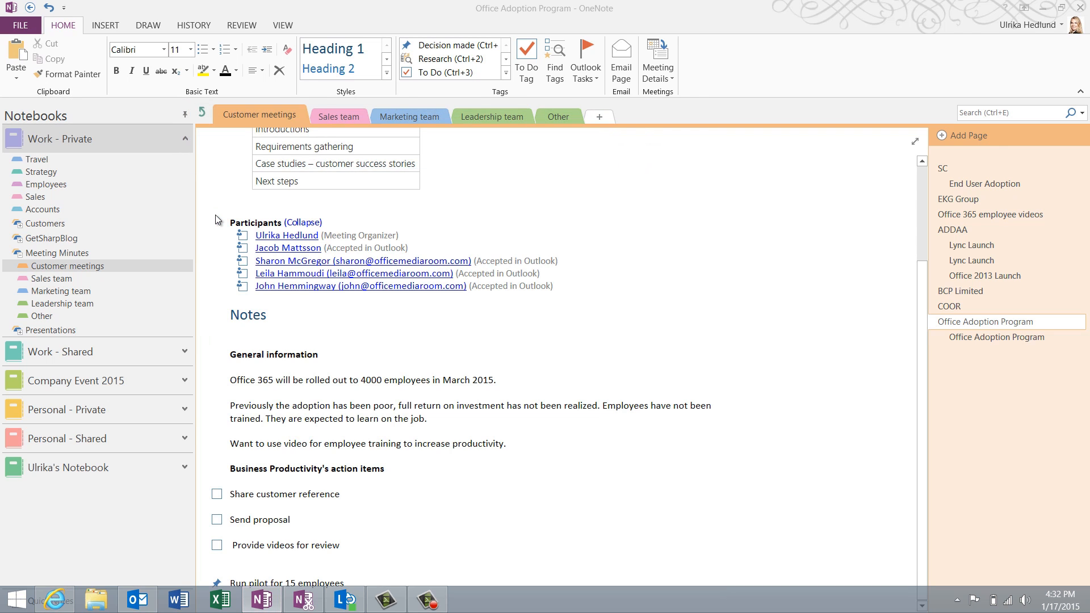
Open the attached PDF in Adobe Reader to preview it
{"action": "left_click", "coordinate": [620, 62]}
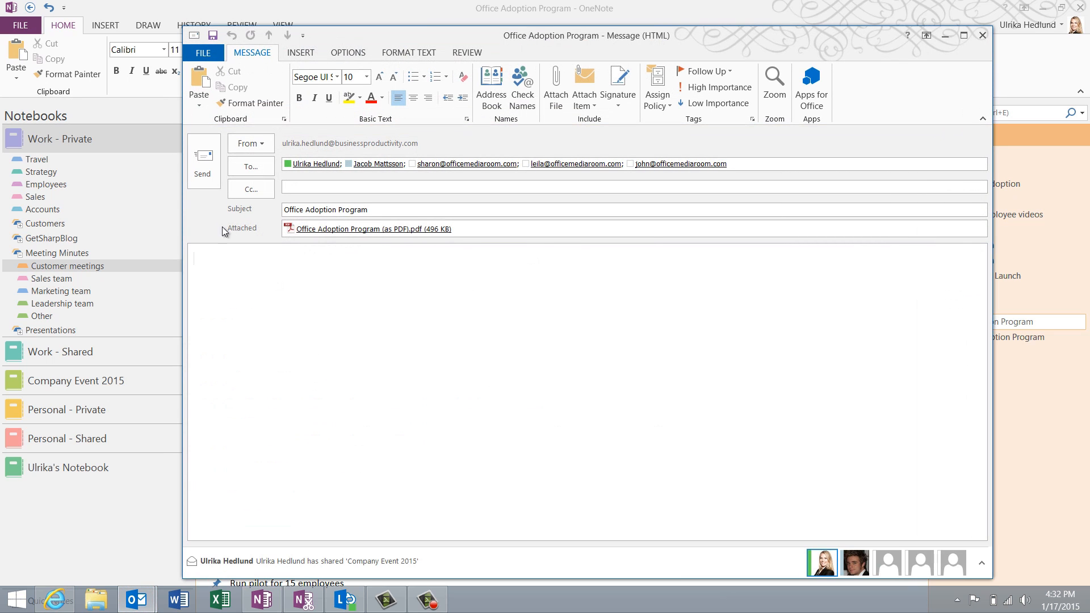
{"action": "left_click", "coordinate": [372, 228]}
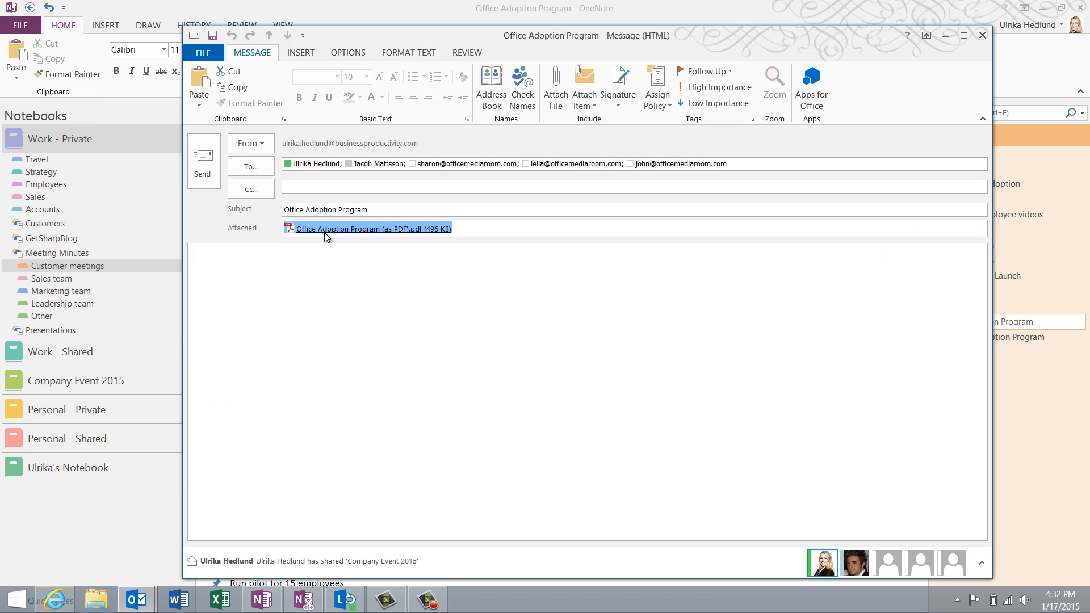
{"action": "double_click", "coordinate": [374, 228]}
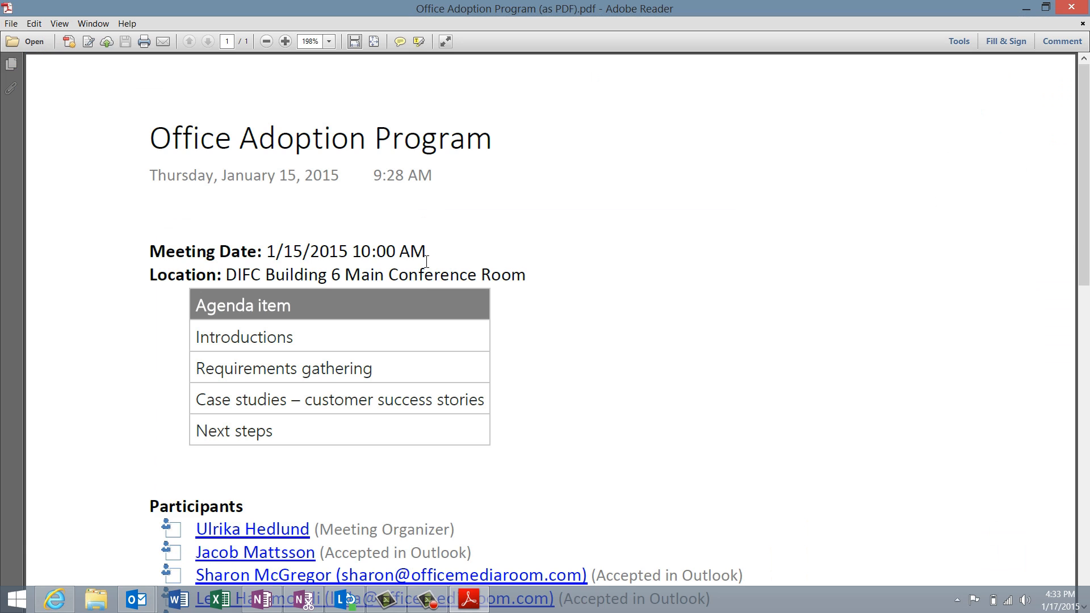
{"action": "scroll", "scroll_direction": "down", "scroll_amount": 3}
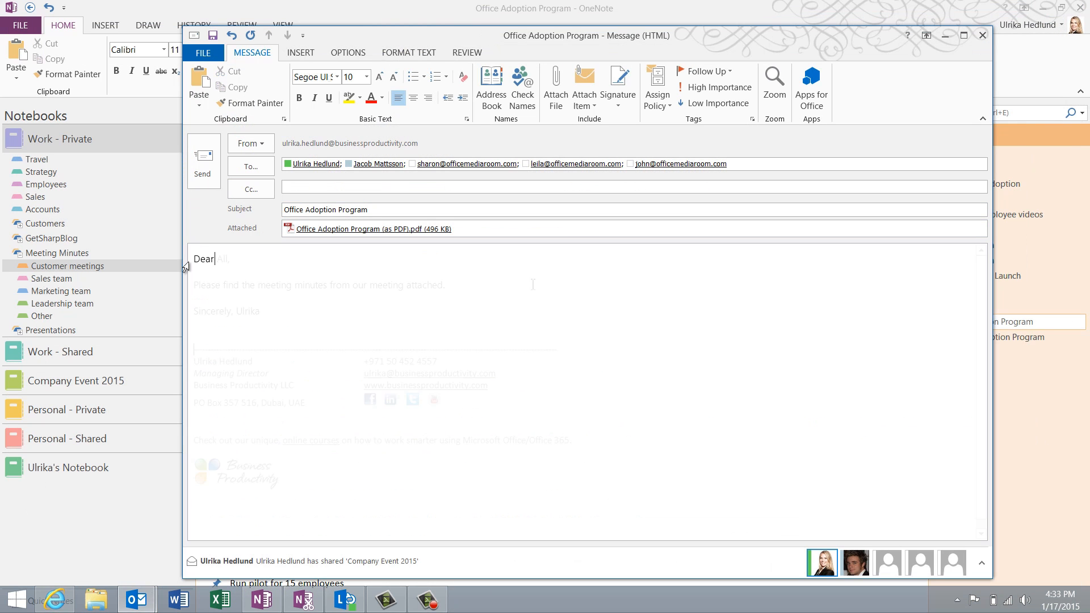
Begin the message body with the greeting 'All,'
{"action": "type", "text": "All,"}
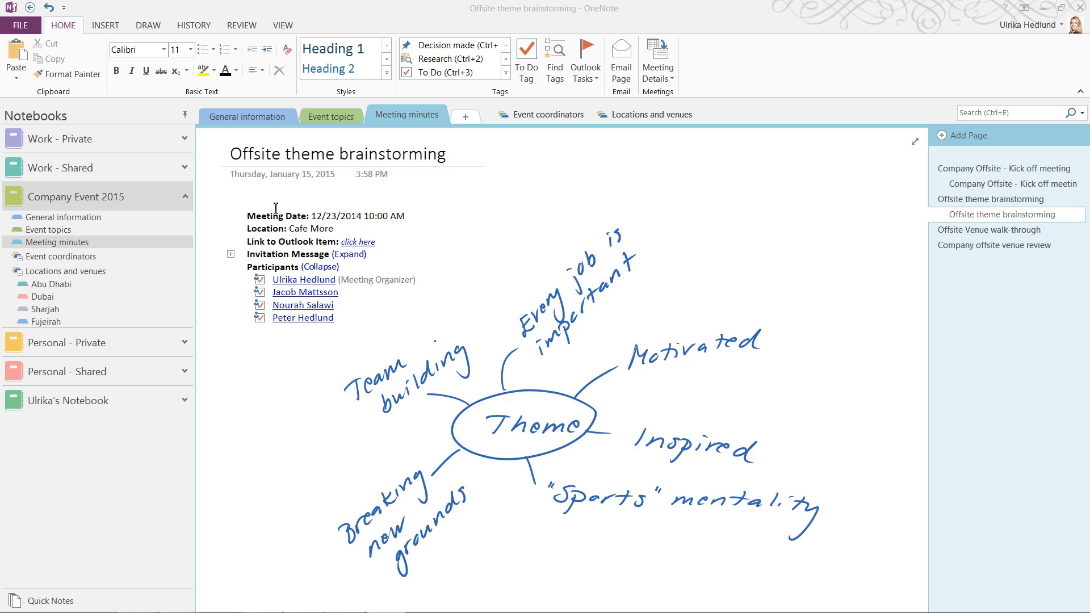
{"action": "left_click", "coordinate": [20, 24]}
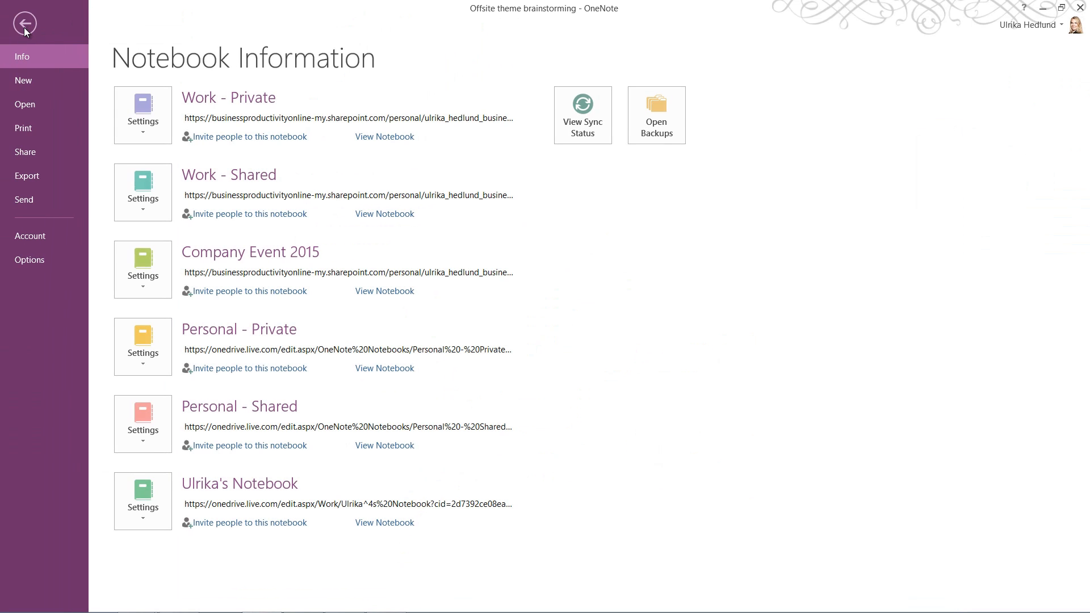
{"action": "left_click", "coordinate": [26, 152]}
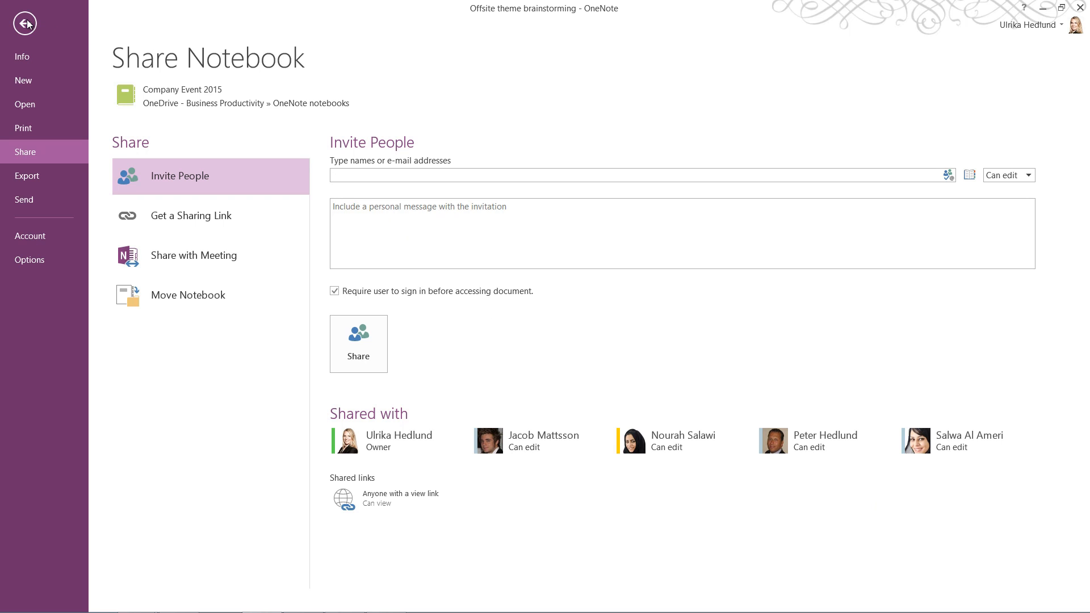
{"action": "left_click", "coordinate": [25, 23]}
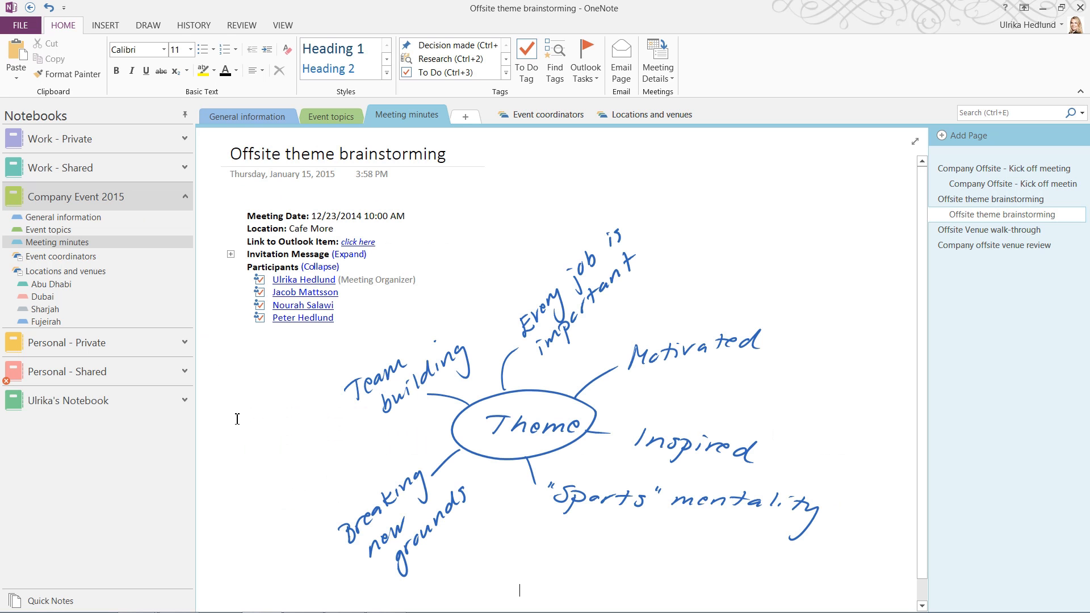
{"action": "left_click", "coordinate": [56, 242]}
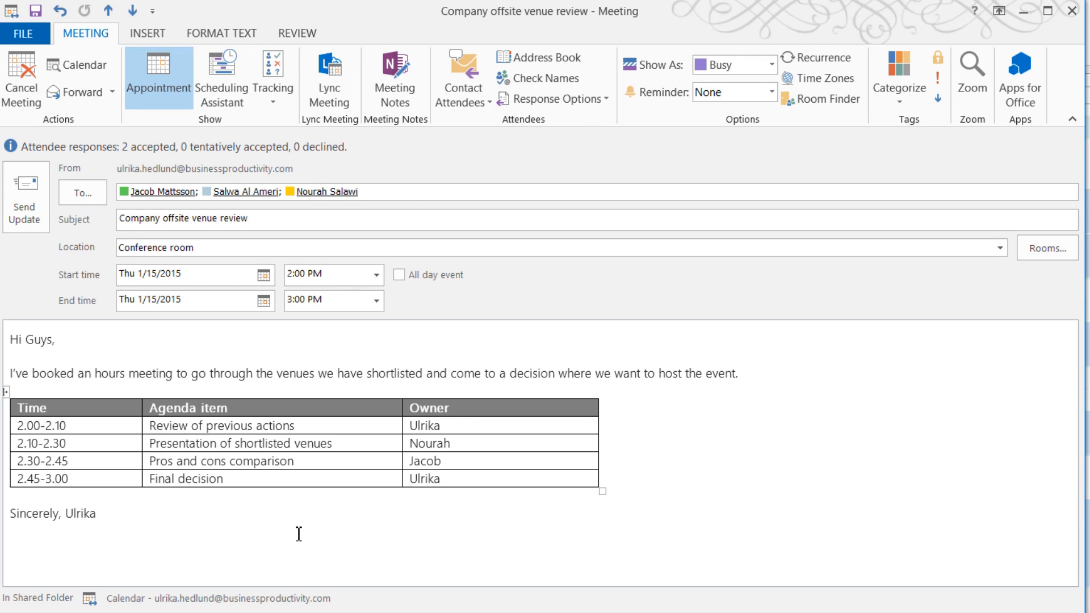
Share the meeting notes with the Company Event 2015 Meeting minutes section
{"action": "left_click", "coordinate": [394, 77]}
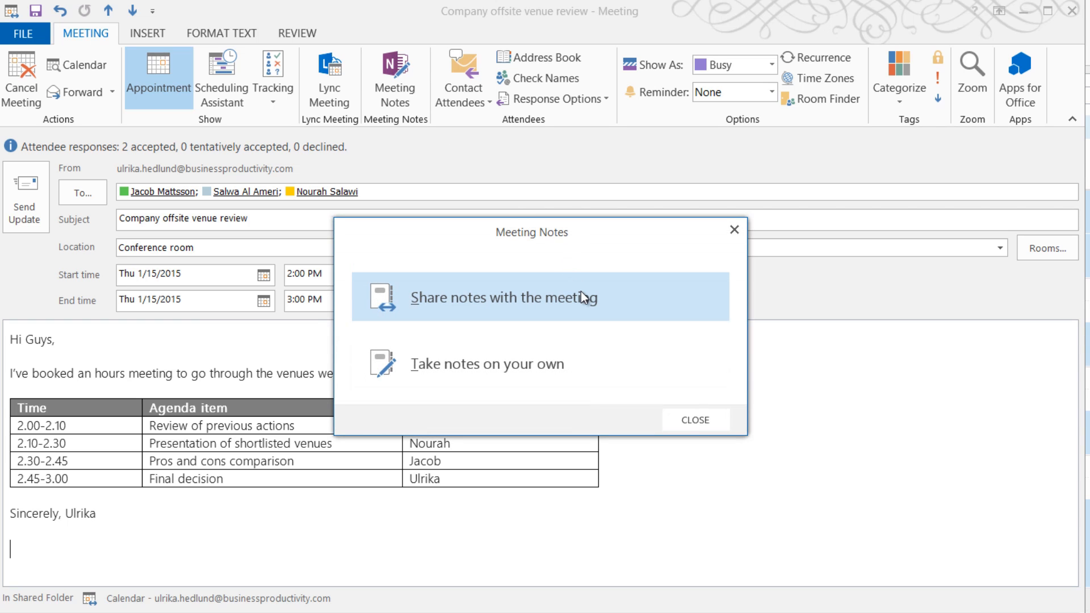
{"action": "left_click", "coordinate": [503, 297]}
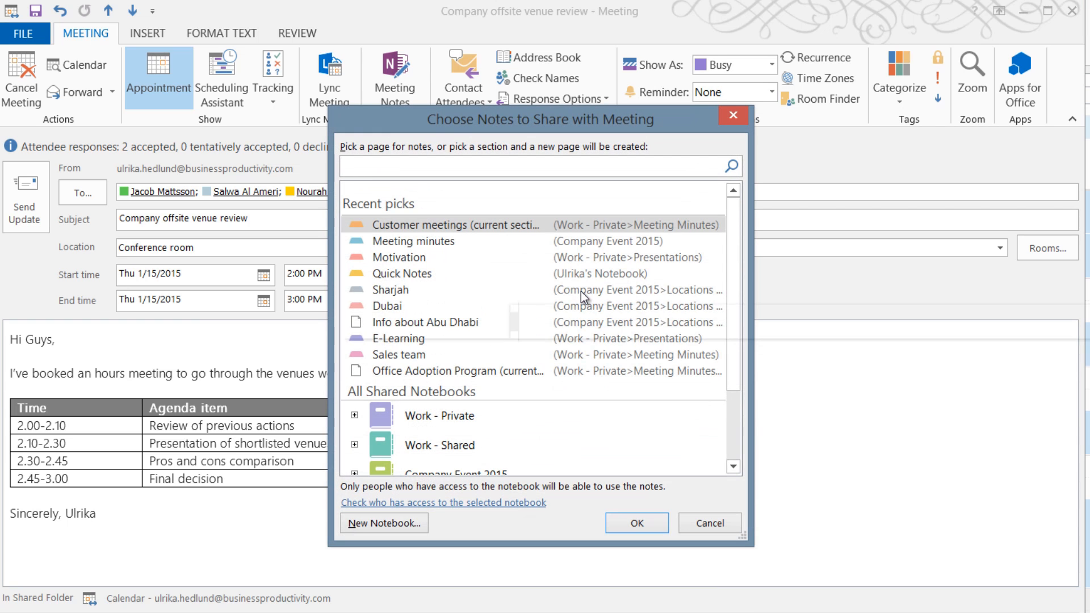
{"action": "scroll", "scroll_direction": "down", "scroll_amount": 3}
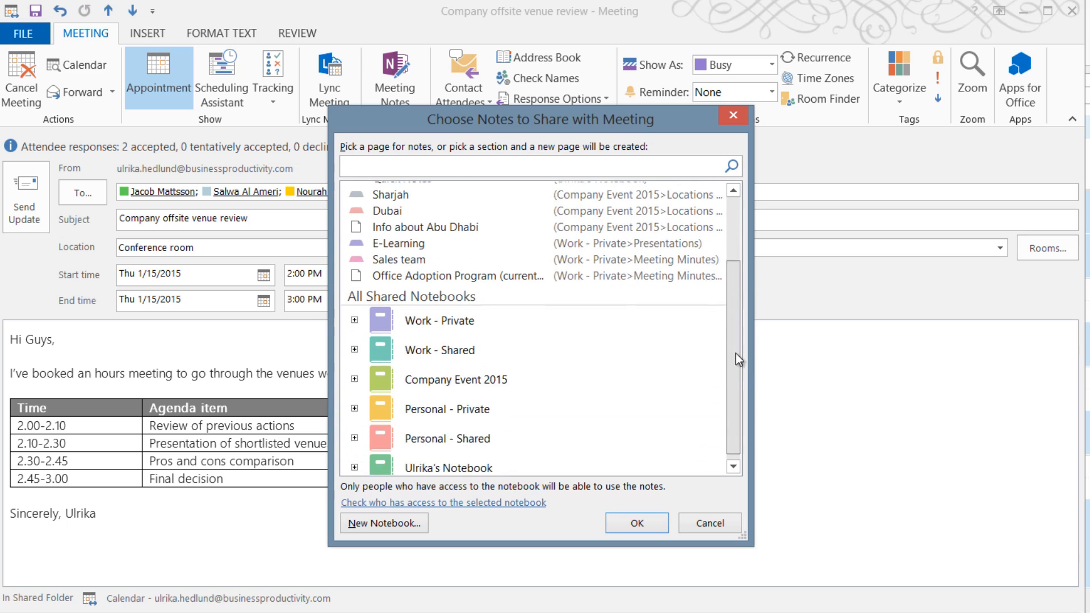
{"action": "left_click", "coordinate": [355, 379]}
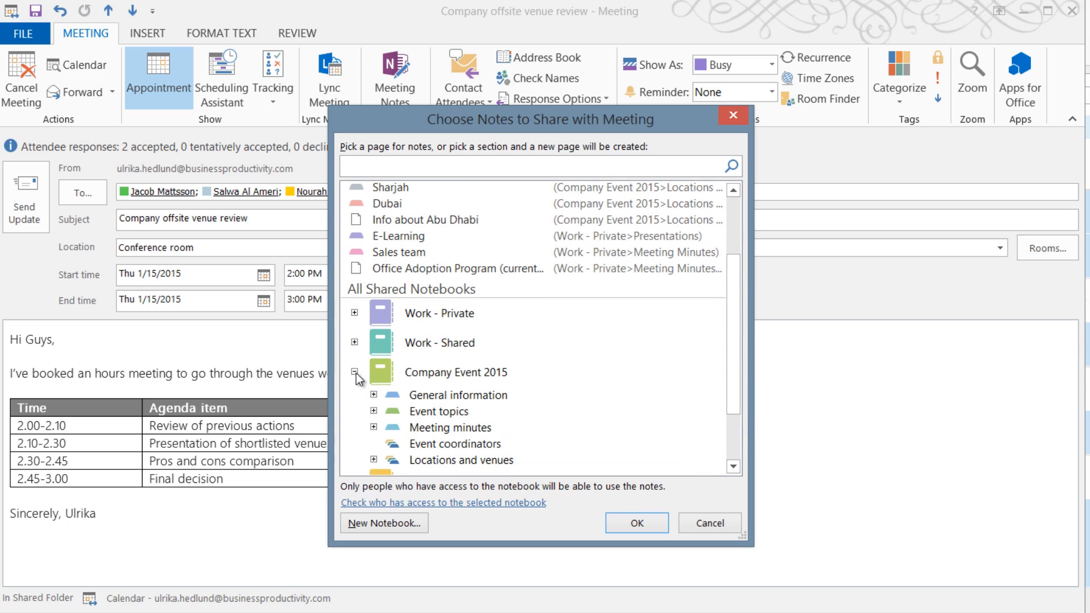
{"action": "left_click", "coordinate": [450, 427]}
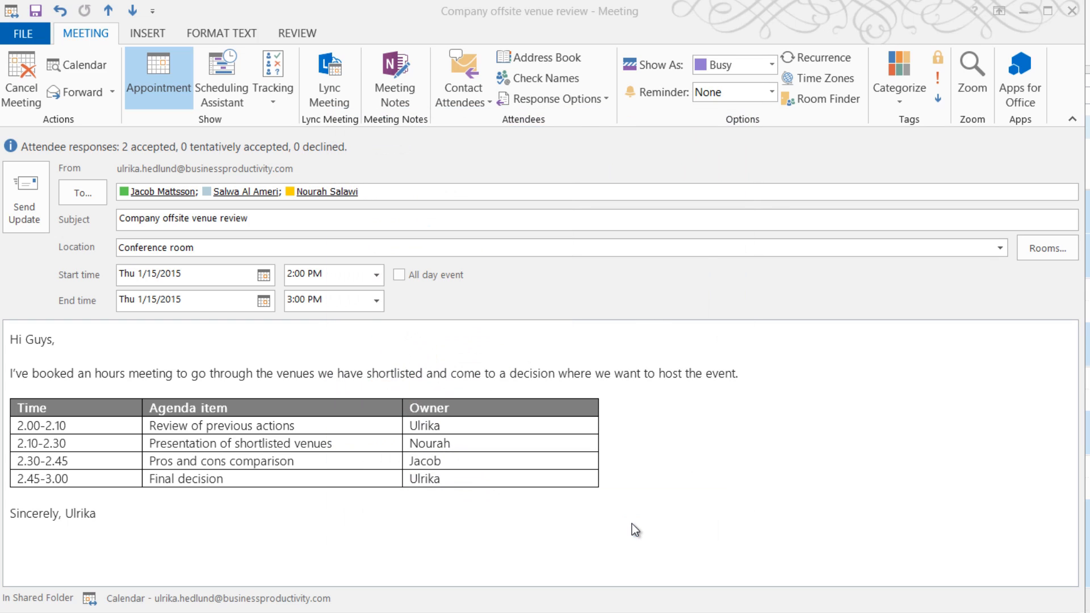
Send the meeting update to attendees despite the past-date warning
{"action": "left_click", "coordinate": [394, 77]}
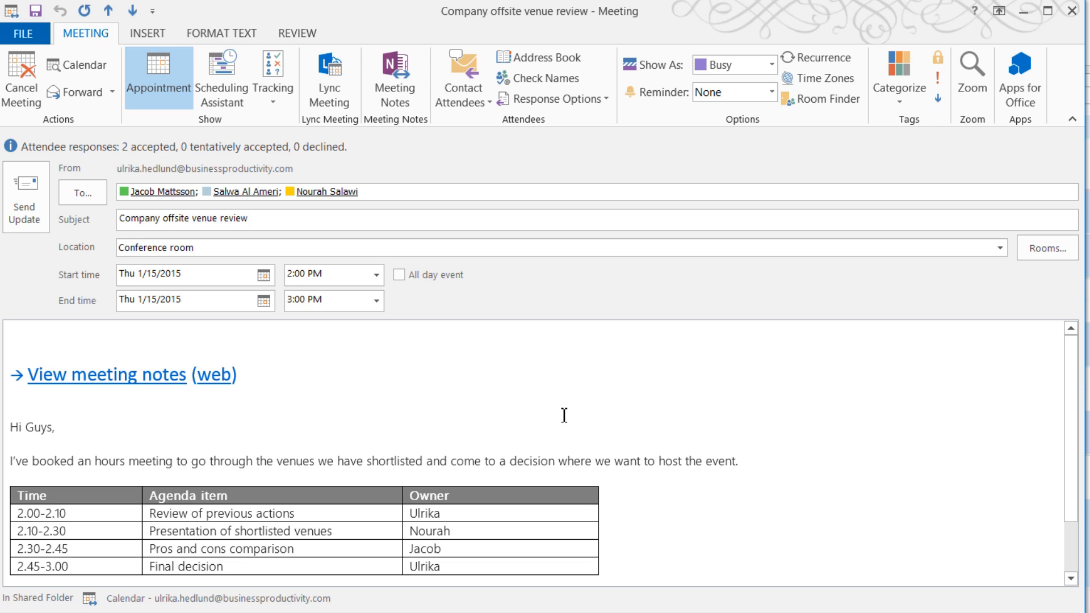
{"action": "mouse_move", "coordinate": [41, 199]}
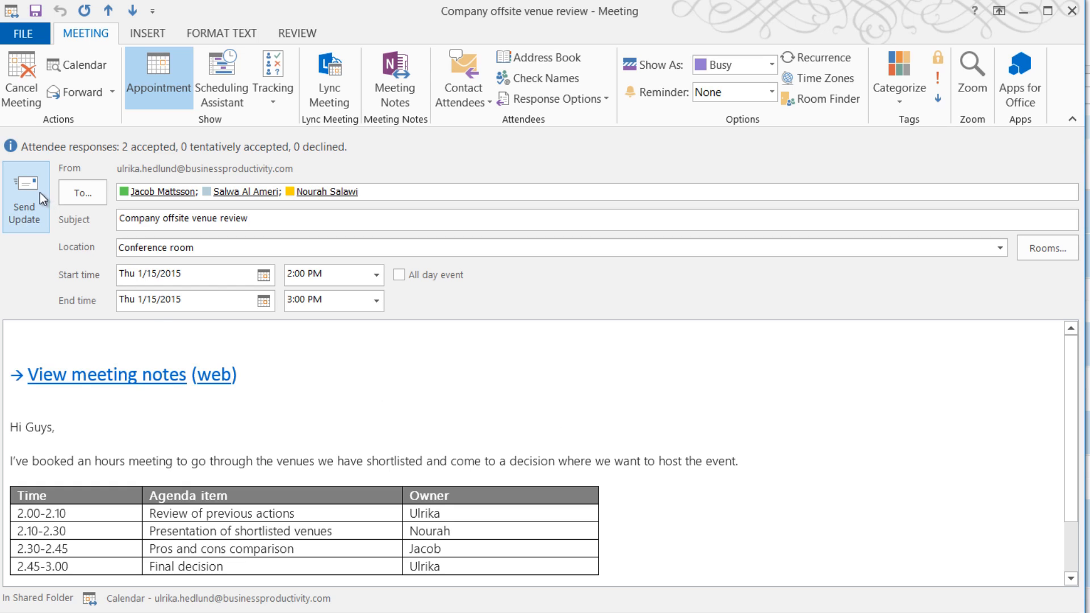
{"action": "left_click", "coordinate": [26, 197]}
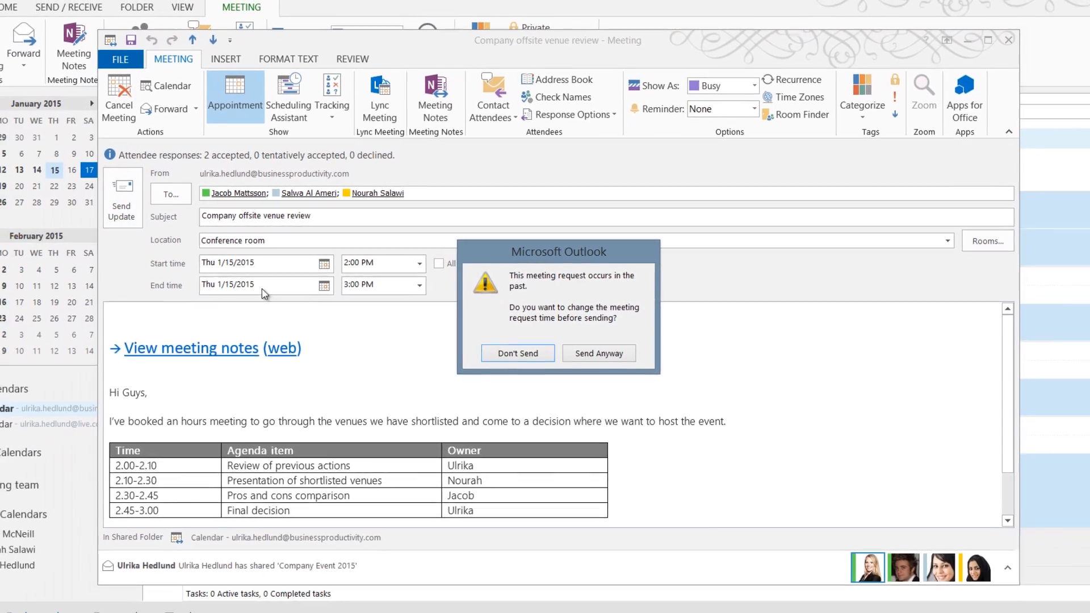
{"action": "left_click", "coordinate": [598, 353]}
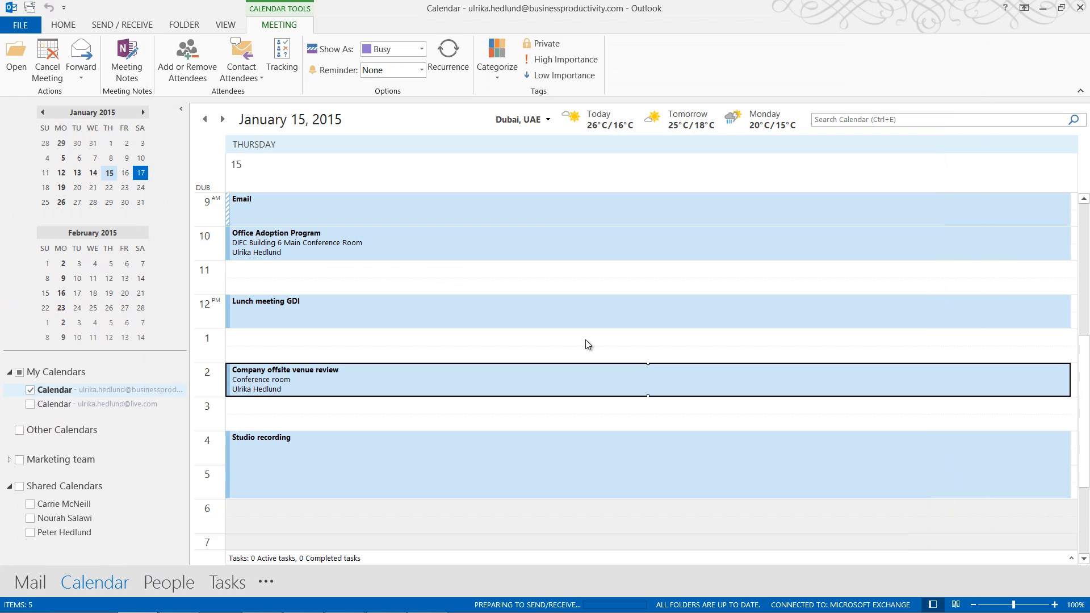
{"action": "mouse_move", "coordinate": [469, 378]}
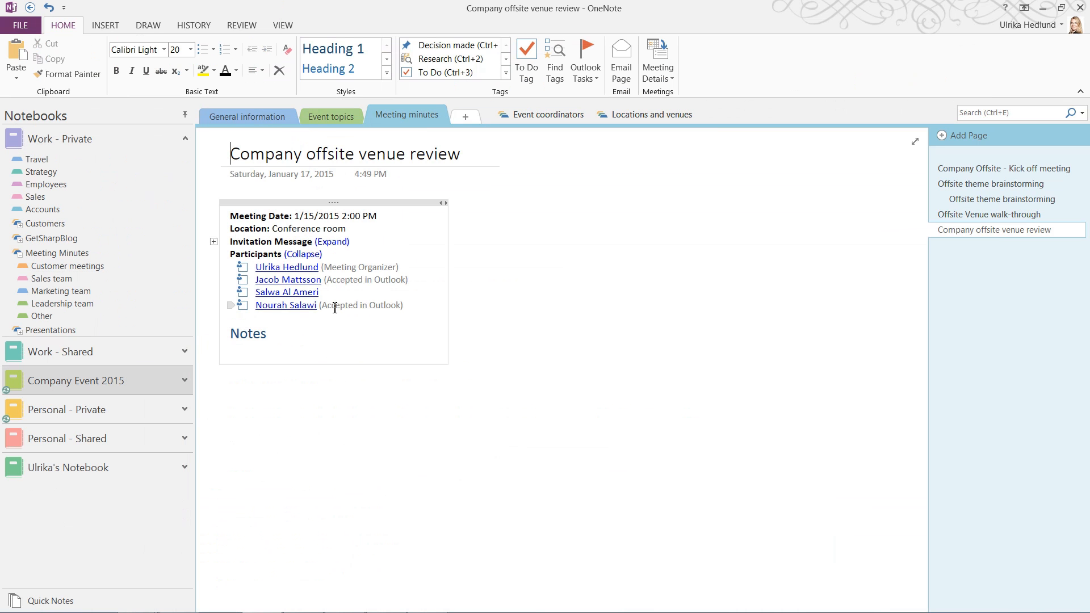
{"action": "mouse_move", "coordinate": [331, 297]}
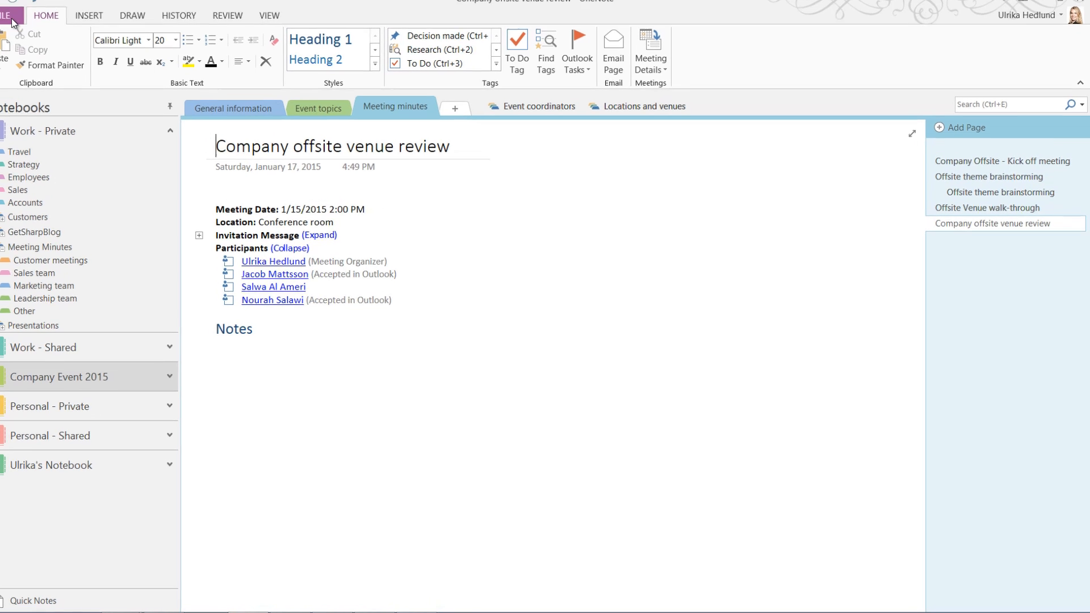
Expand the embedded Invitation Message, then switch to the Offsite theme brainstorming subpage
{"action": "left_click", "coordinate": [320, 235]}
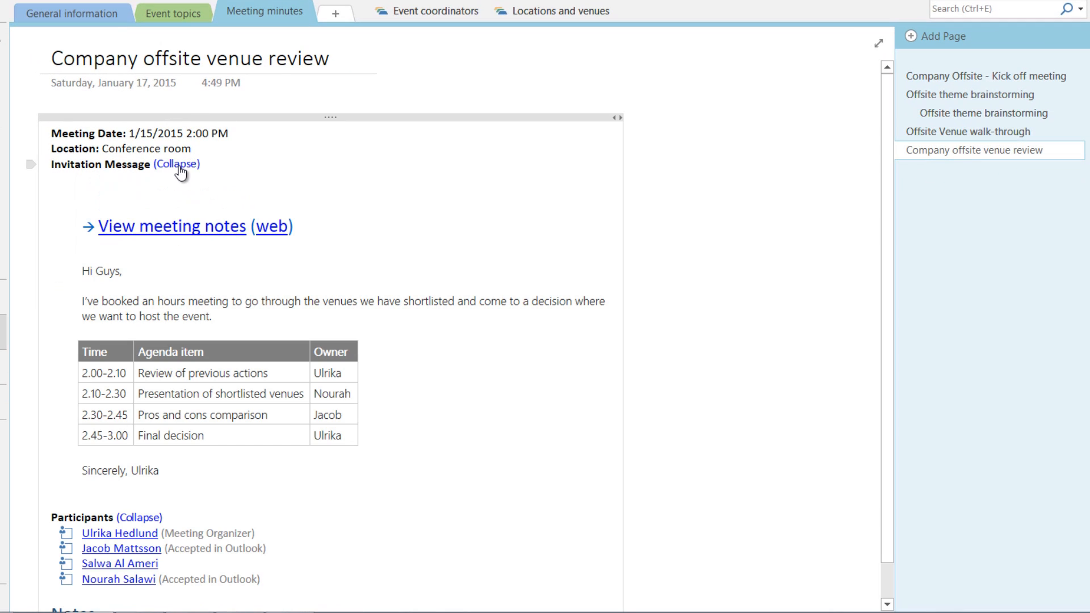
{"action": "mouse_move", "coordinate": [408, 375]}
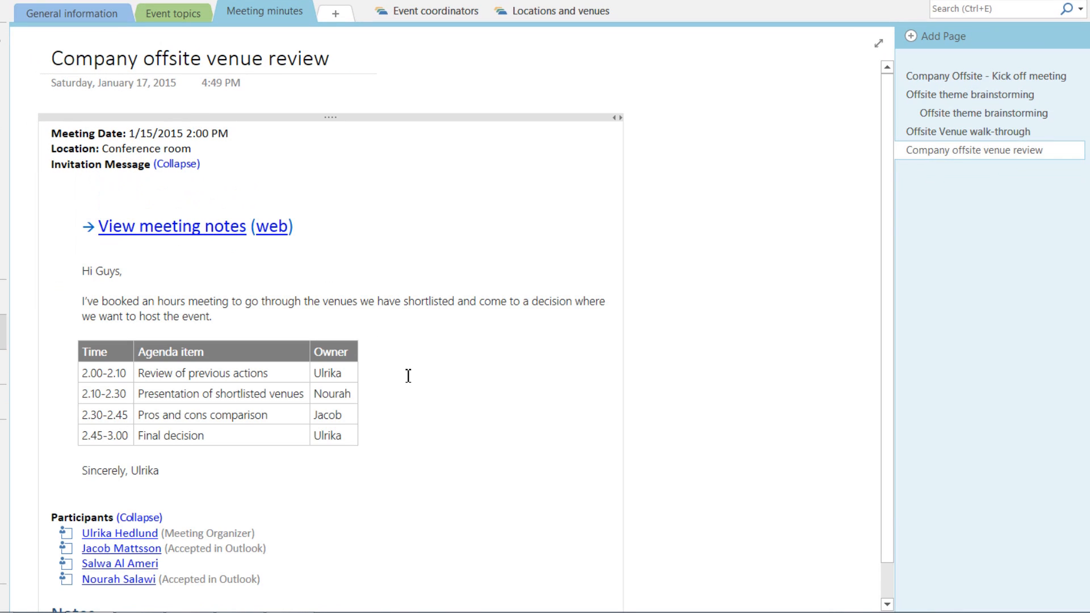
{"action": "left_click", "coordinate": [201, 372]}
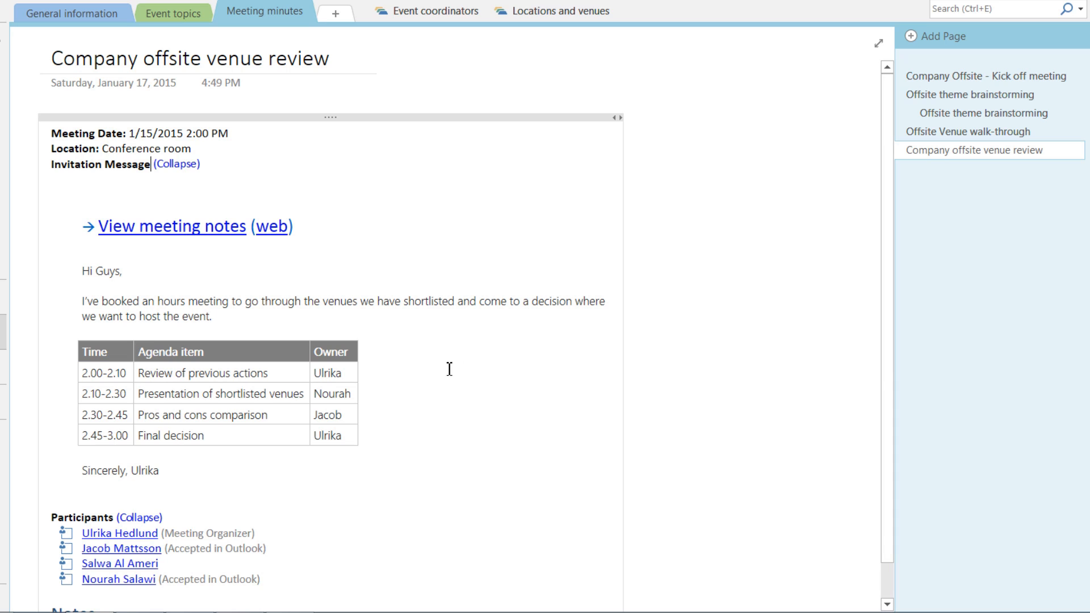
{"action": "mouse_move", "coordinate": [873, 124]}
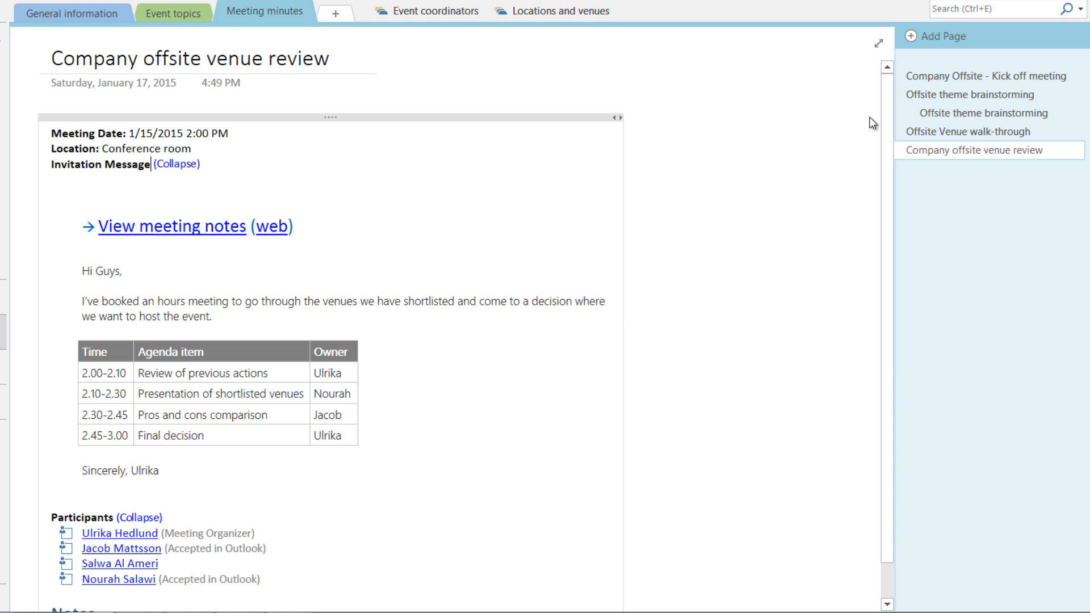
{"action": "left_click", "coordinate": [980, 113]}
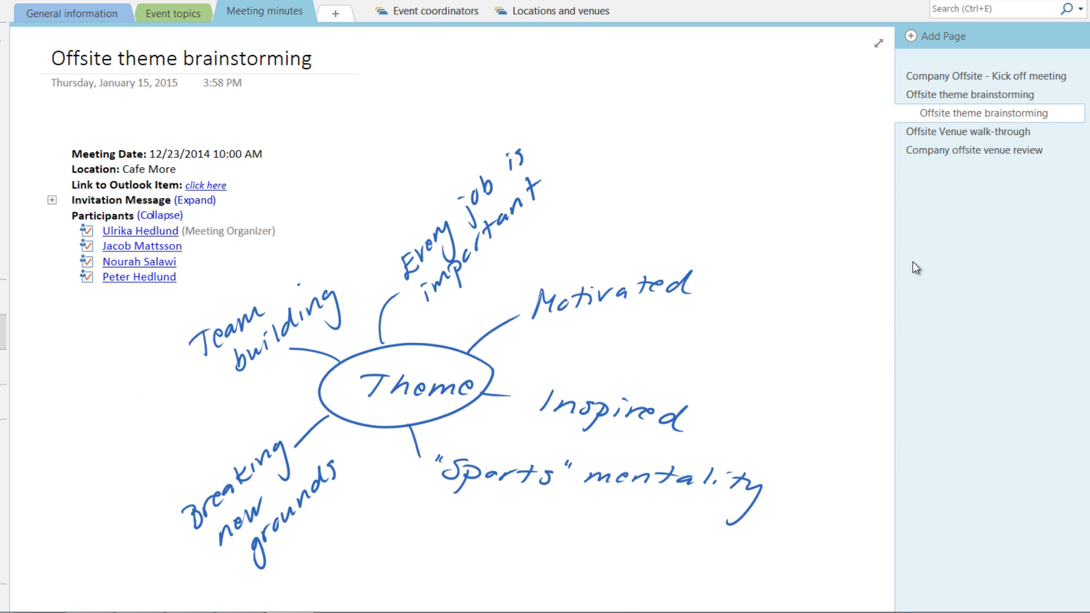
{"action": "scroll", "scroll_direction": "down", "scroll_amount": 3}
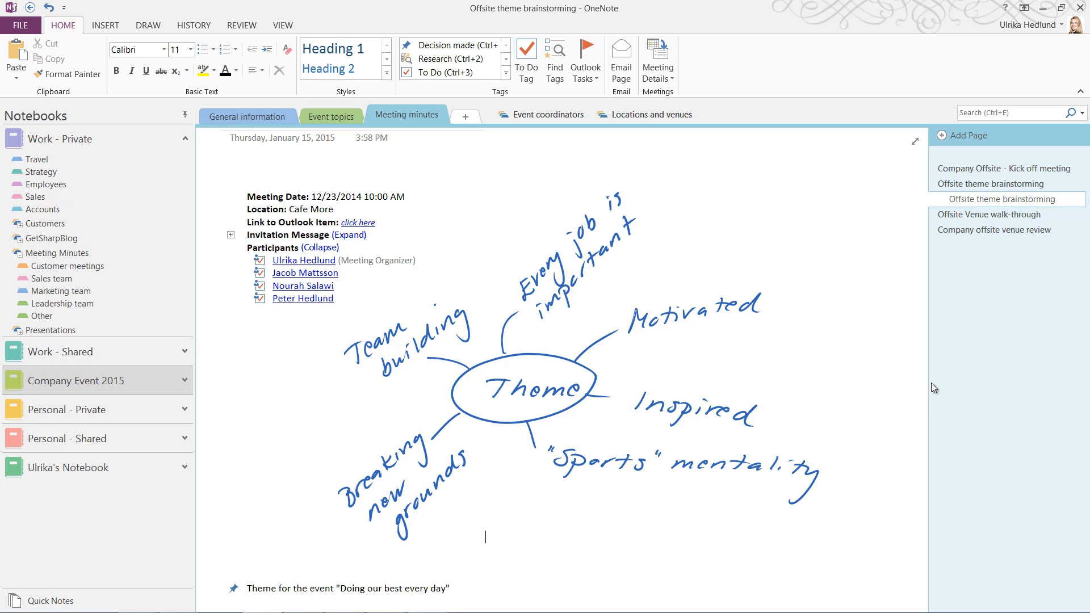
{"action": "mouse_move", "coordinate": [555, 57]}
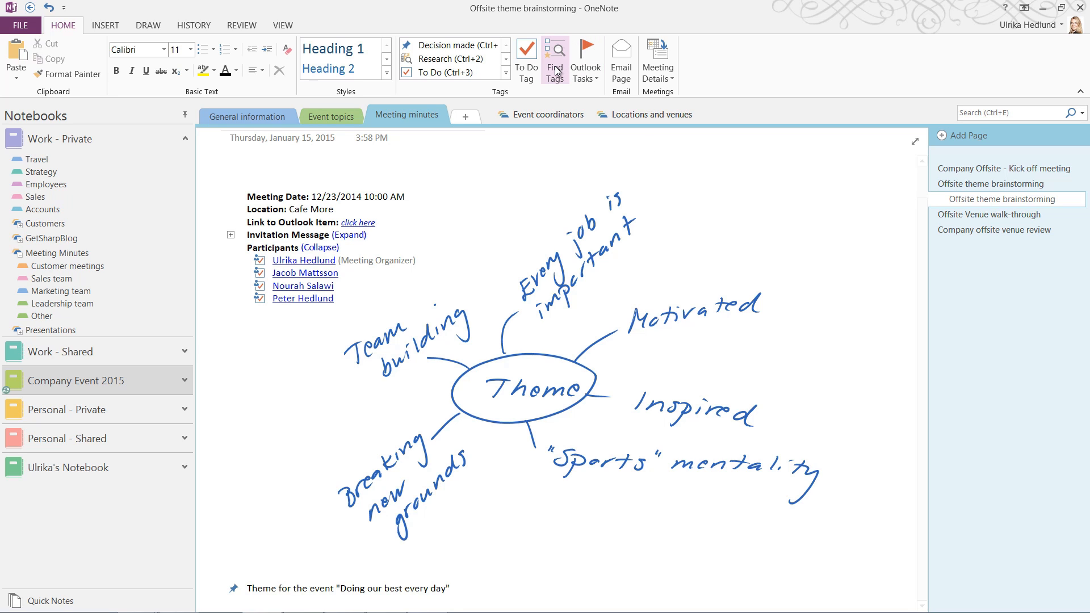
Filter the tag summary to unchecked items, check off Atlantis contact, refresh, then open the venue review page
{"action": "left_click", "coordinate": [554, 53]}
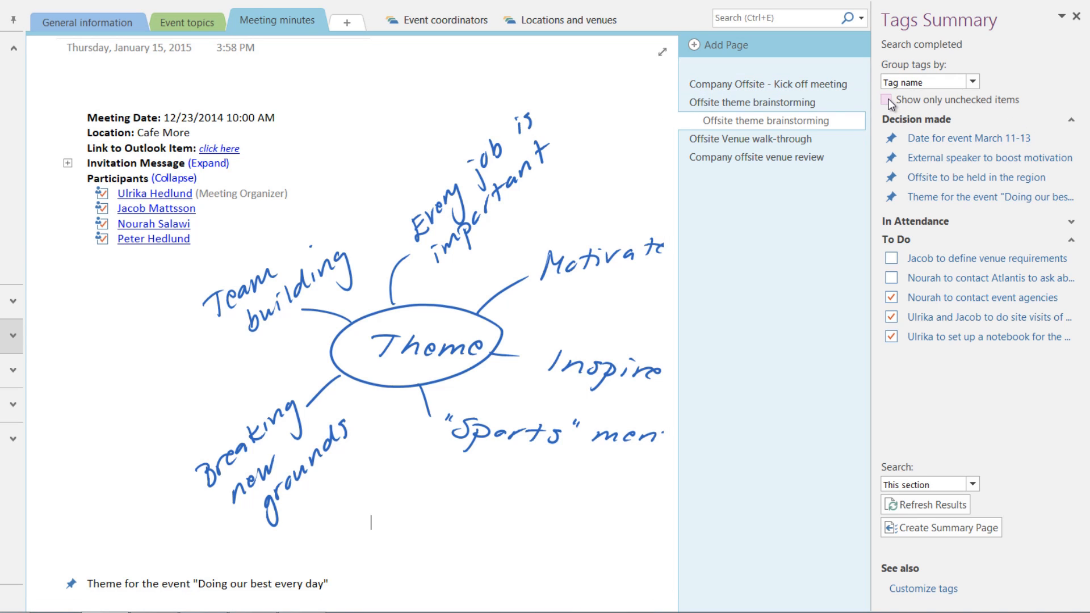
{"action": "left_click", "coordinate": [887, 100]}
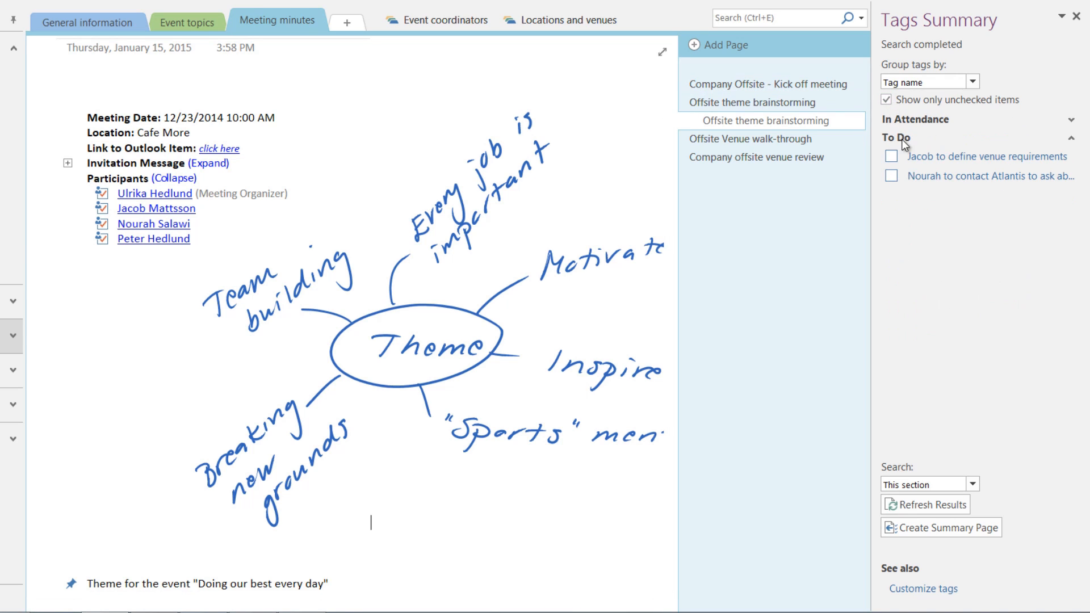
{"action": "mouse_move", "coordinate": [938, 165]}
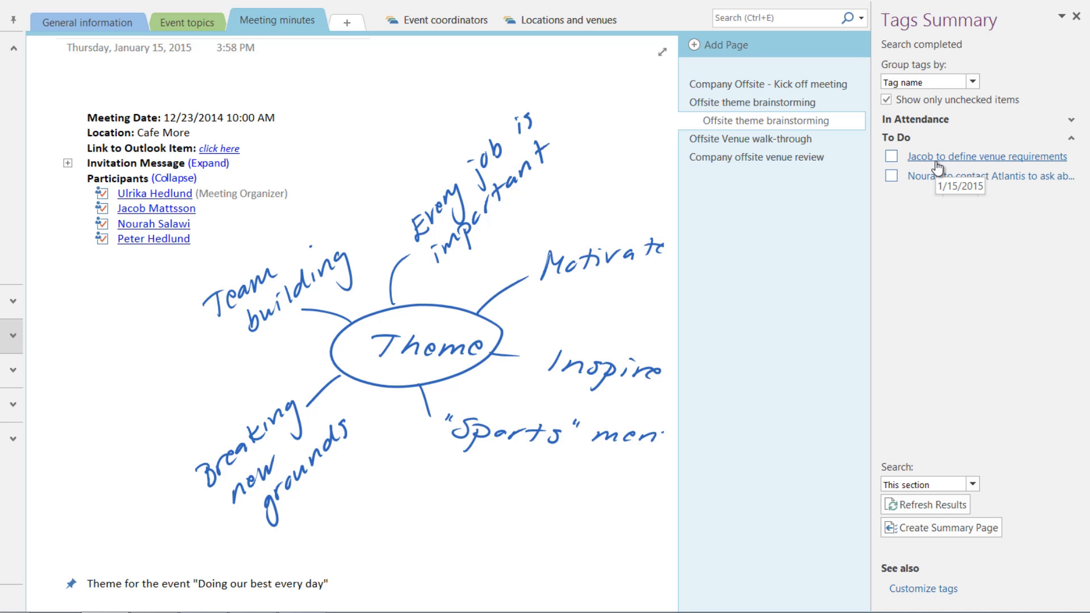
{"action": "mouse_move", "coordinate": [940, 181]}
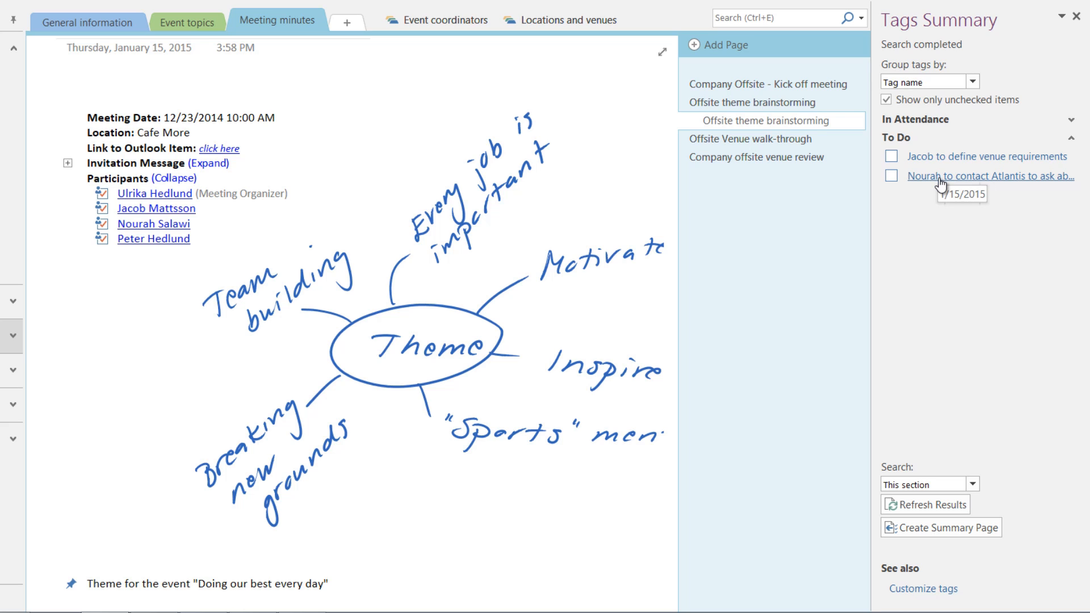
{"action": "left_click", "coordinate": [891, 176]}
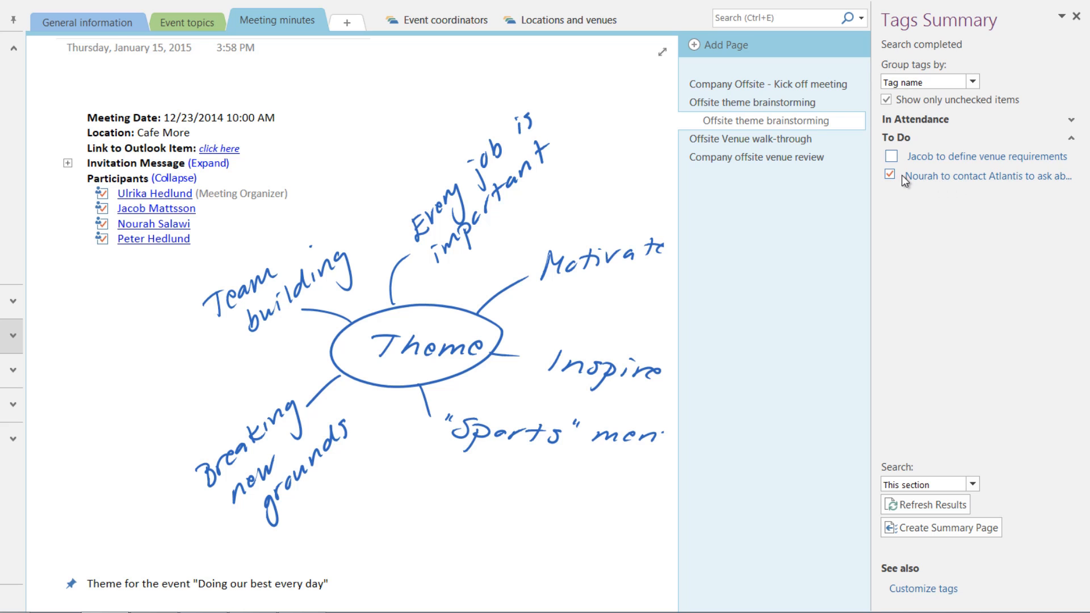
{"action": "left_click", "coordinate": [932, 504]}
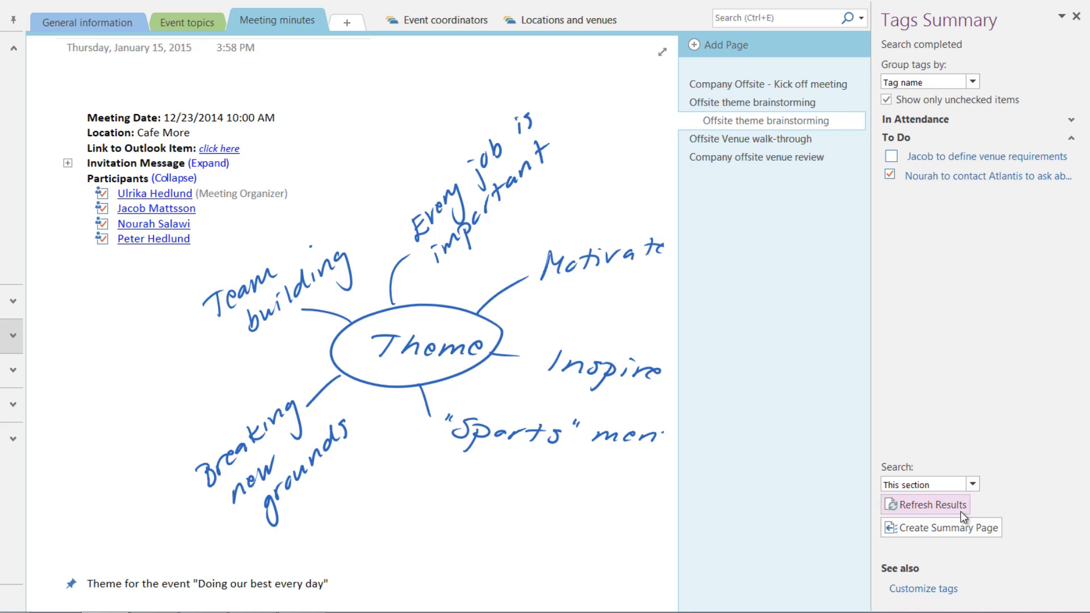
{"action": "left_click", "coordinate": [930, 505]}
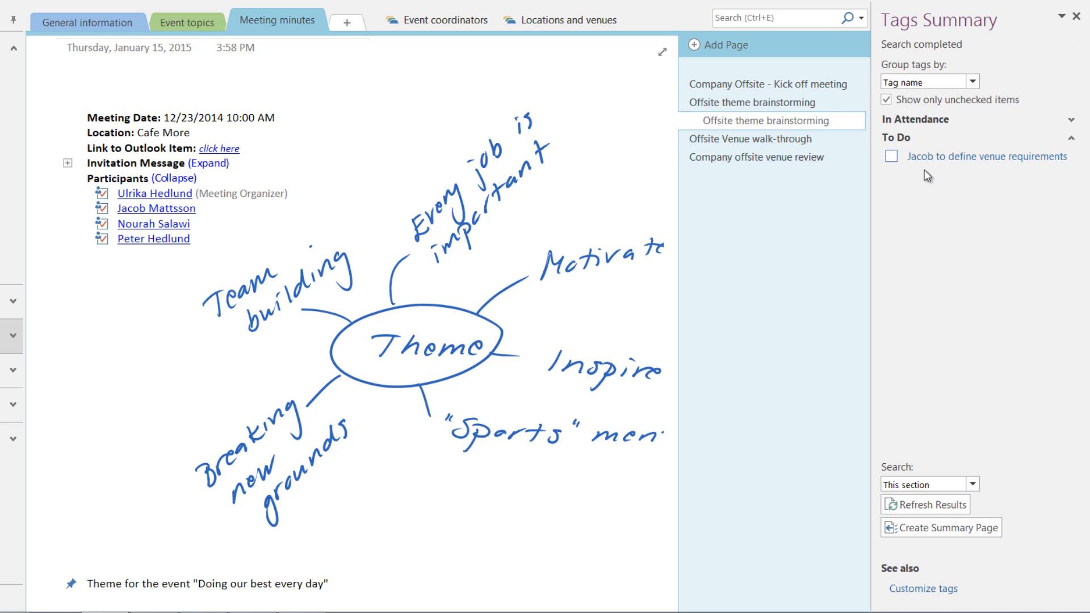
{"action": "left_click", "coordinate": [756, 156]}
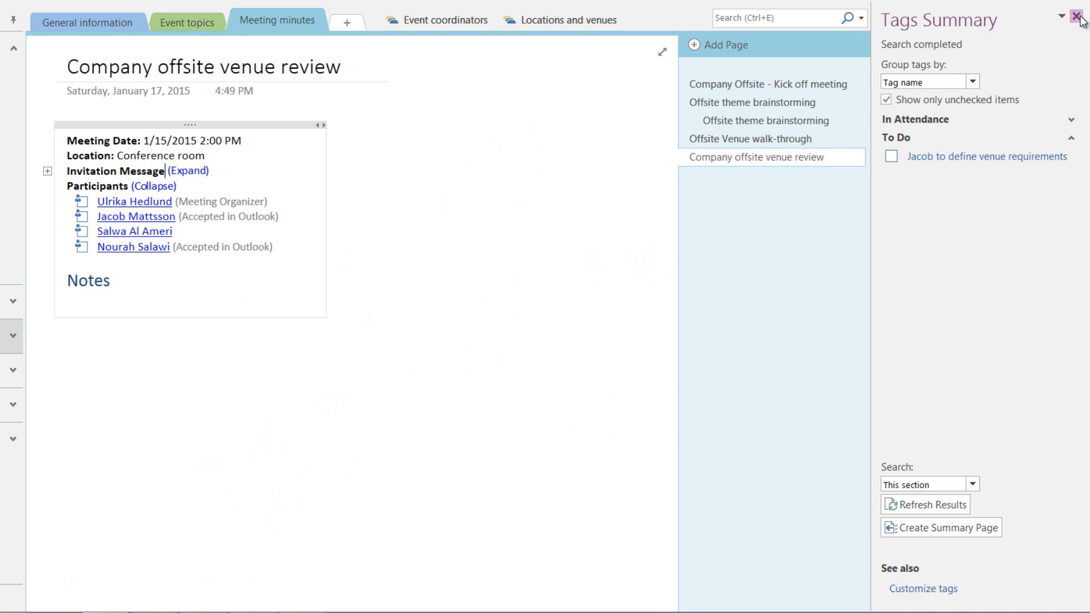
Close the Tags Summary pane and expand the Invitation Message on the venue review page
{"action": "left_click", "coordinate": [1082, 16]}
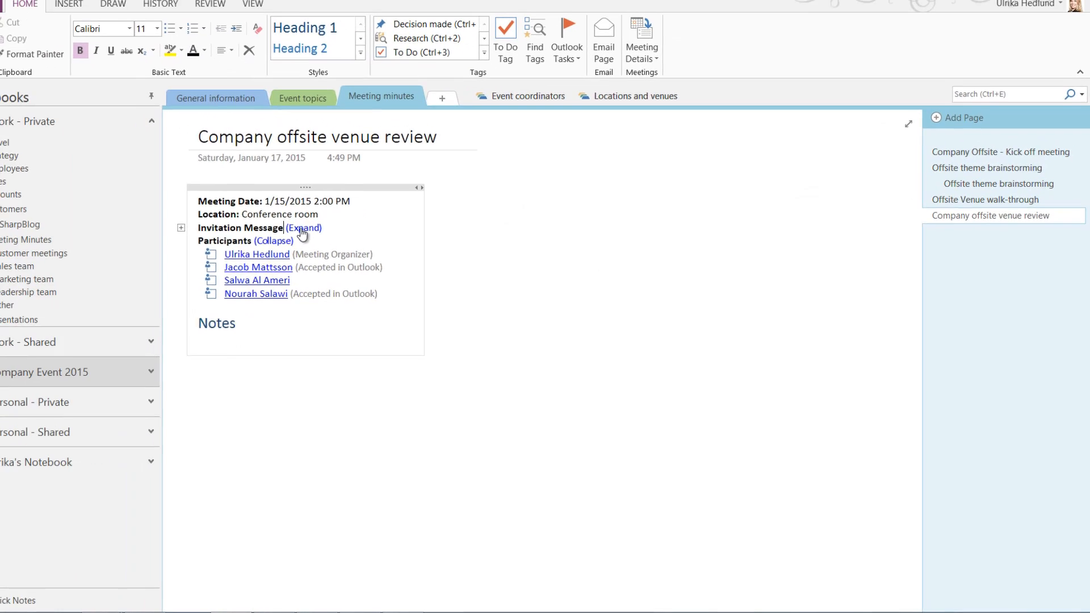
{"action": "left_click", "coordinate": [304, 227]}
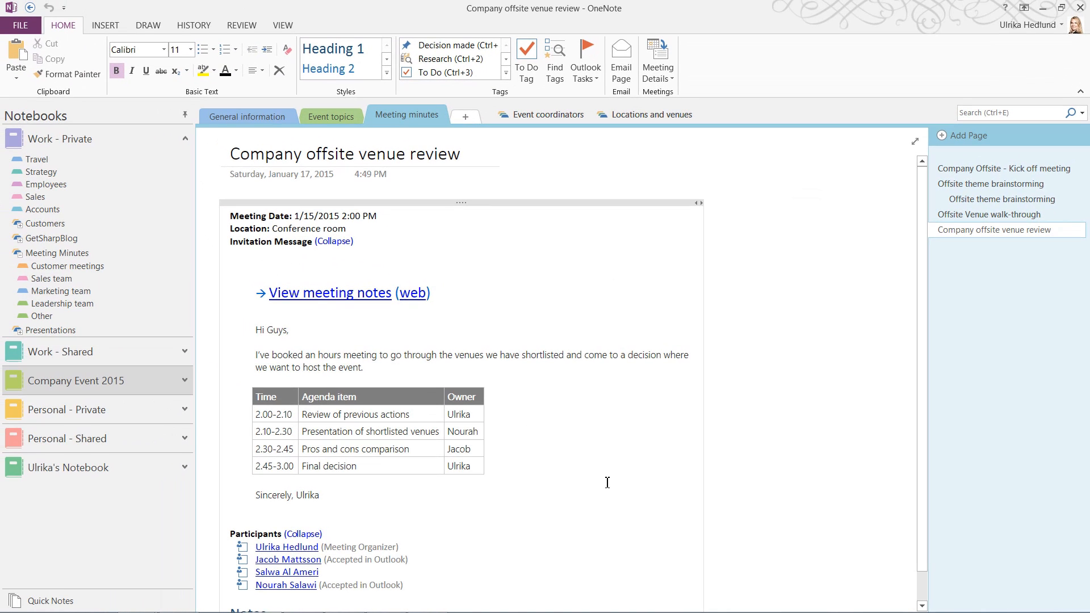